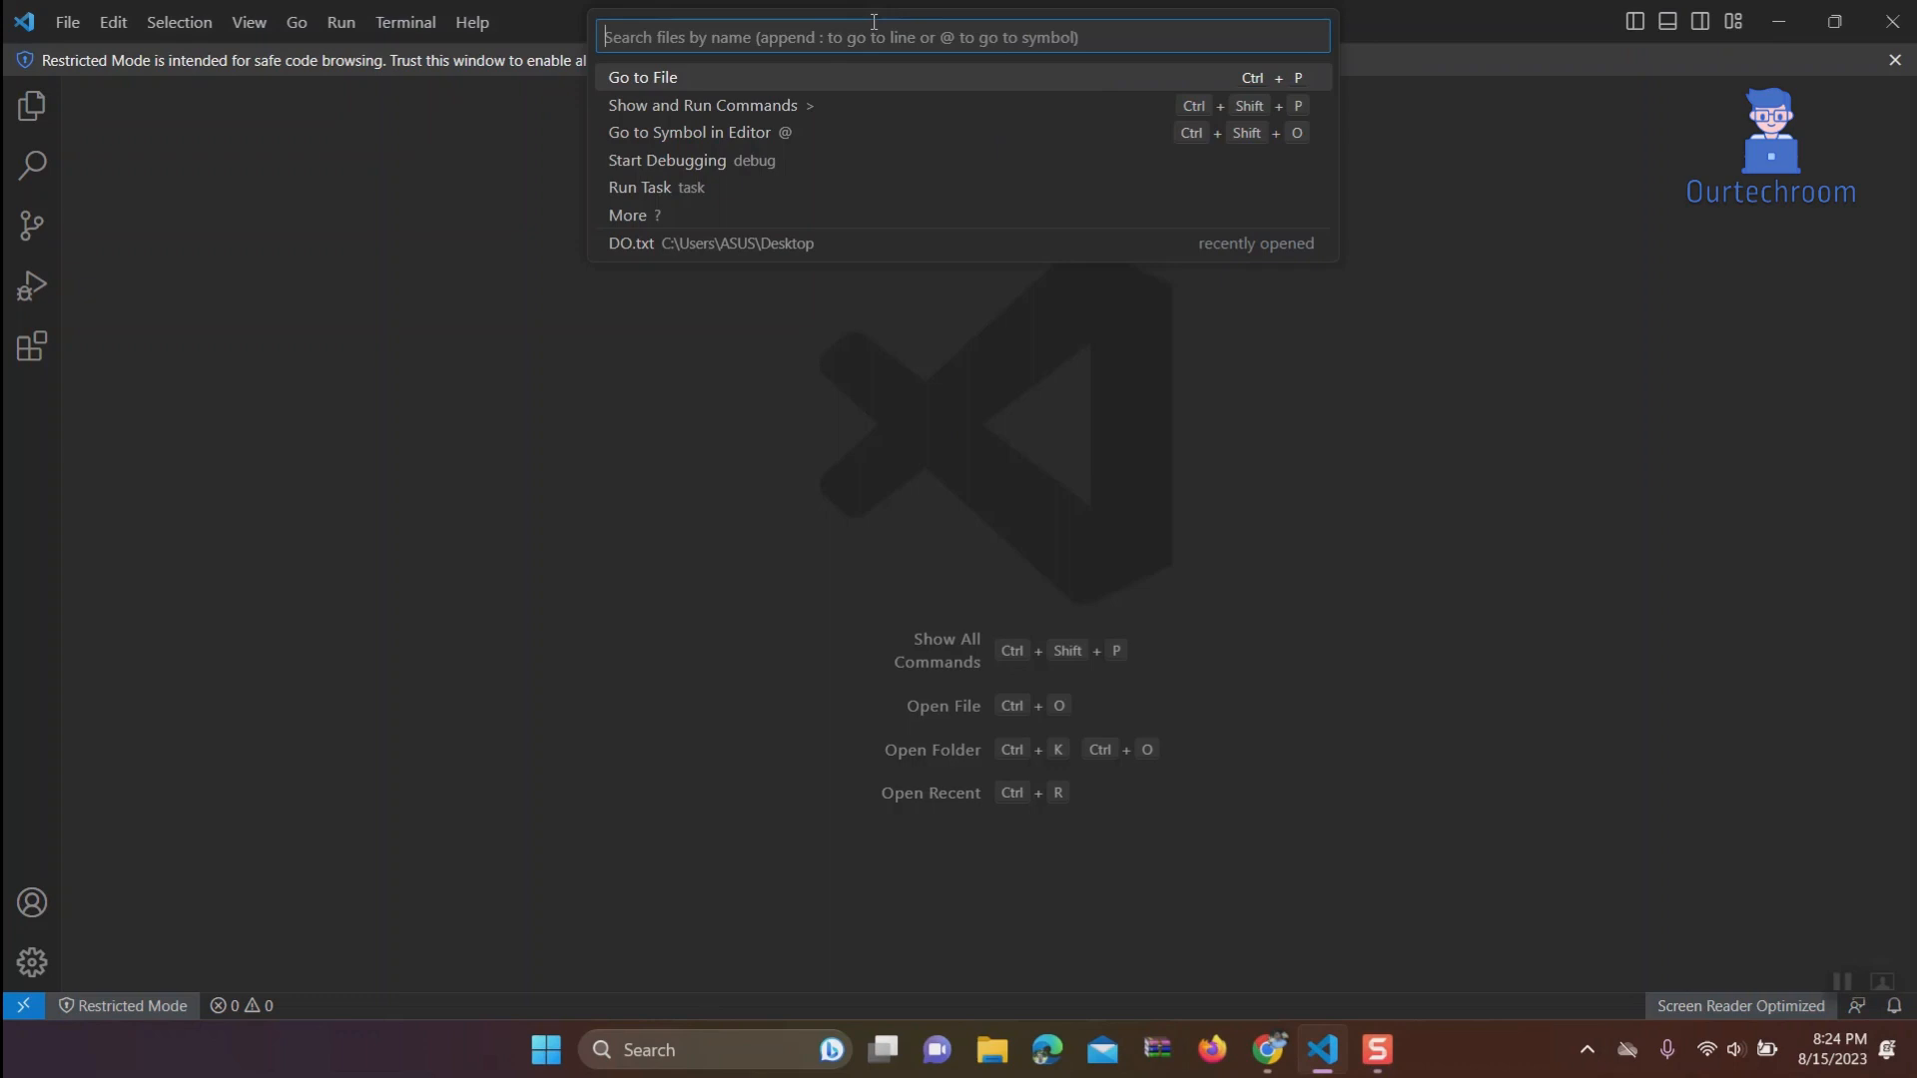
pyautogui.moveTo(818, 241)
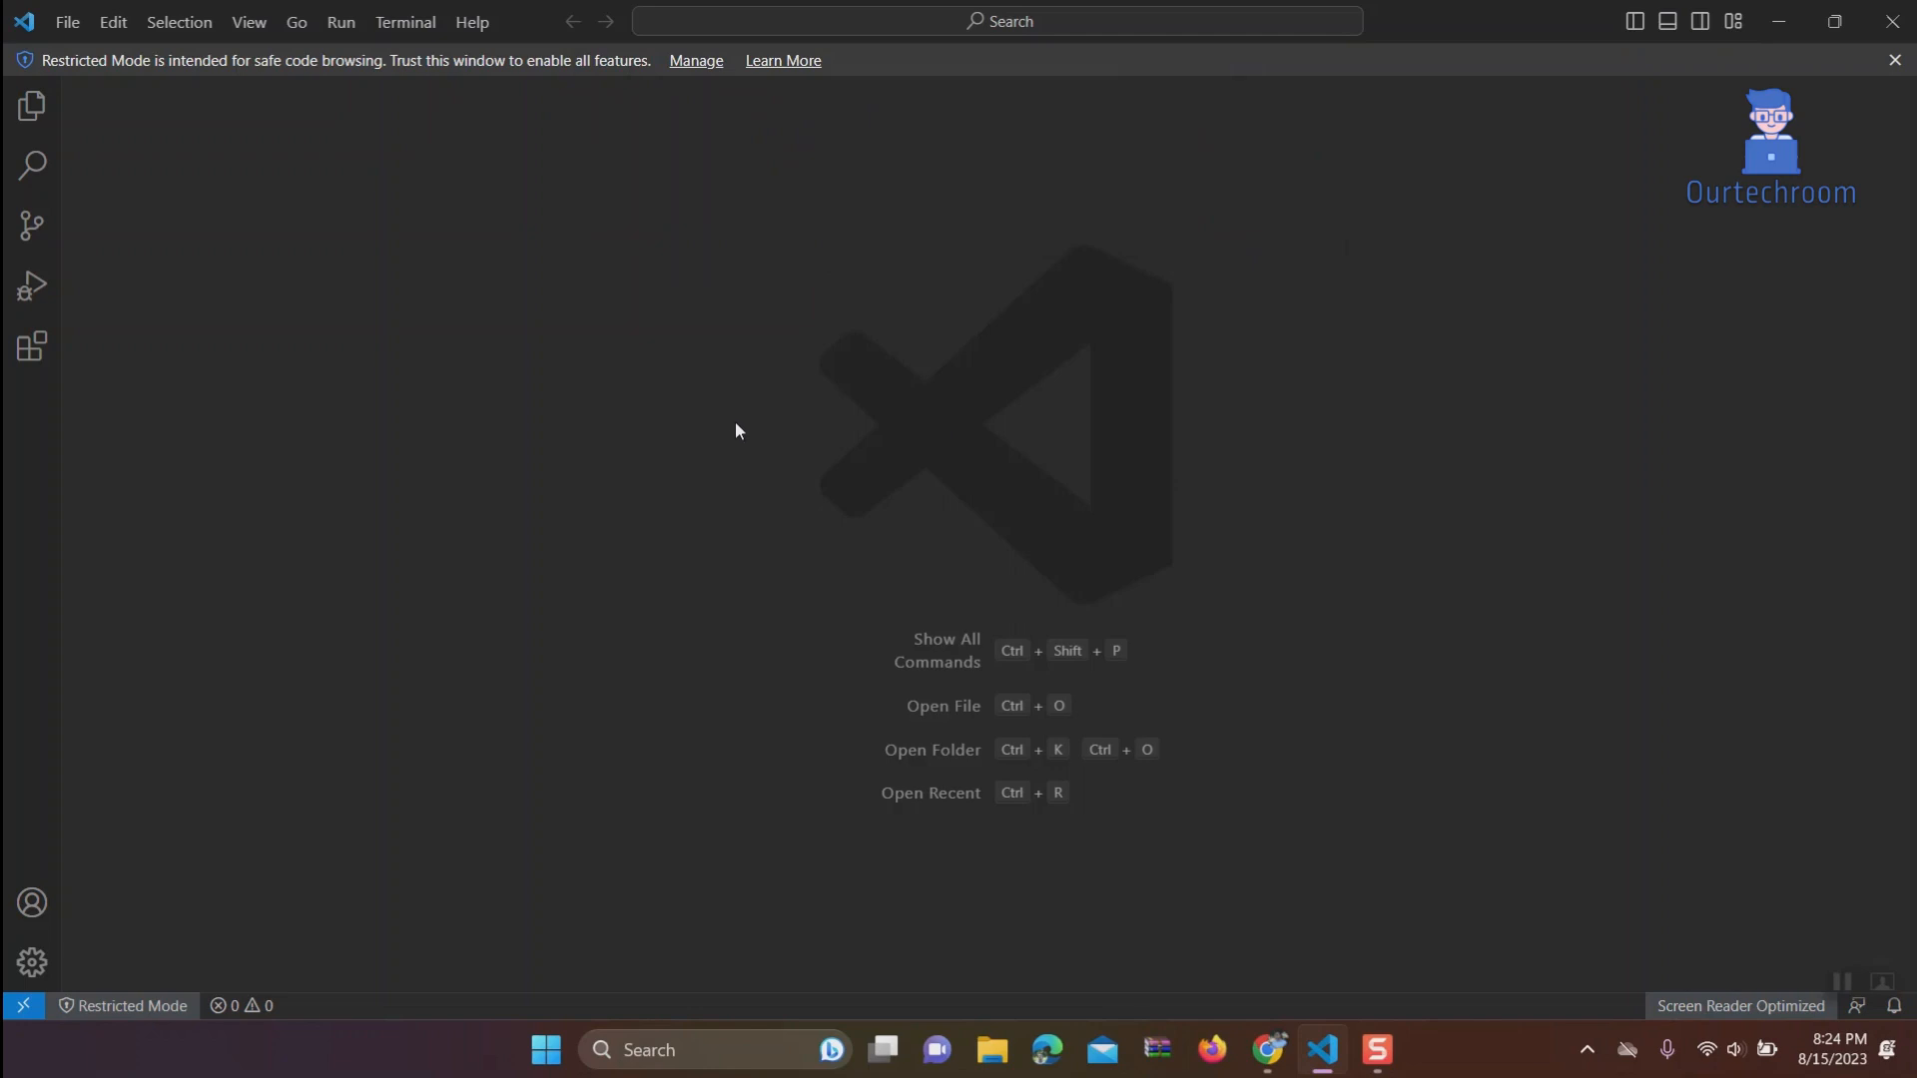
pyautogui.moveTo(29, 963)
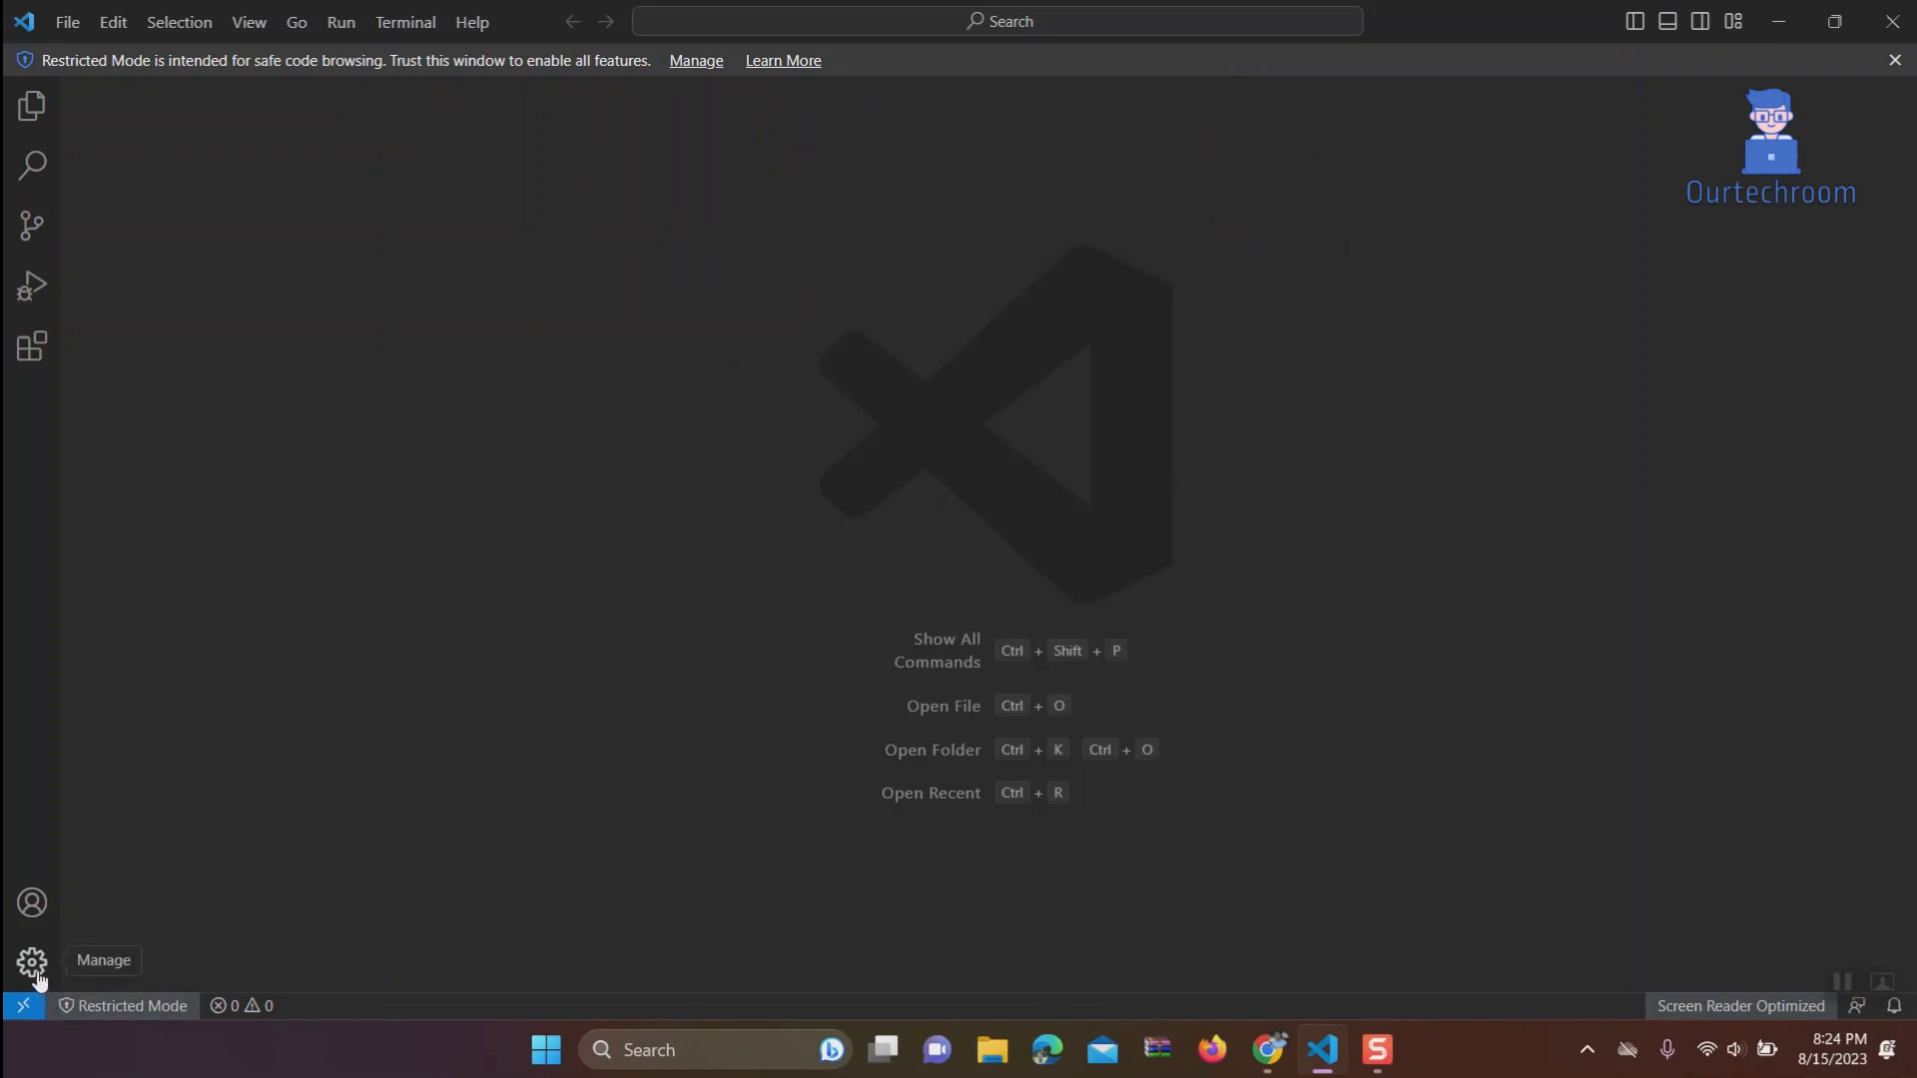
# Reach the user Settings editor from the Manage gear menu
pyautogui.click(32, 962)
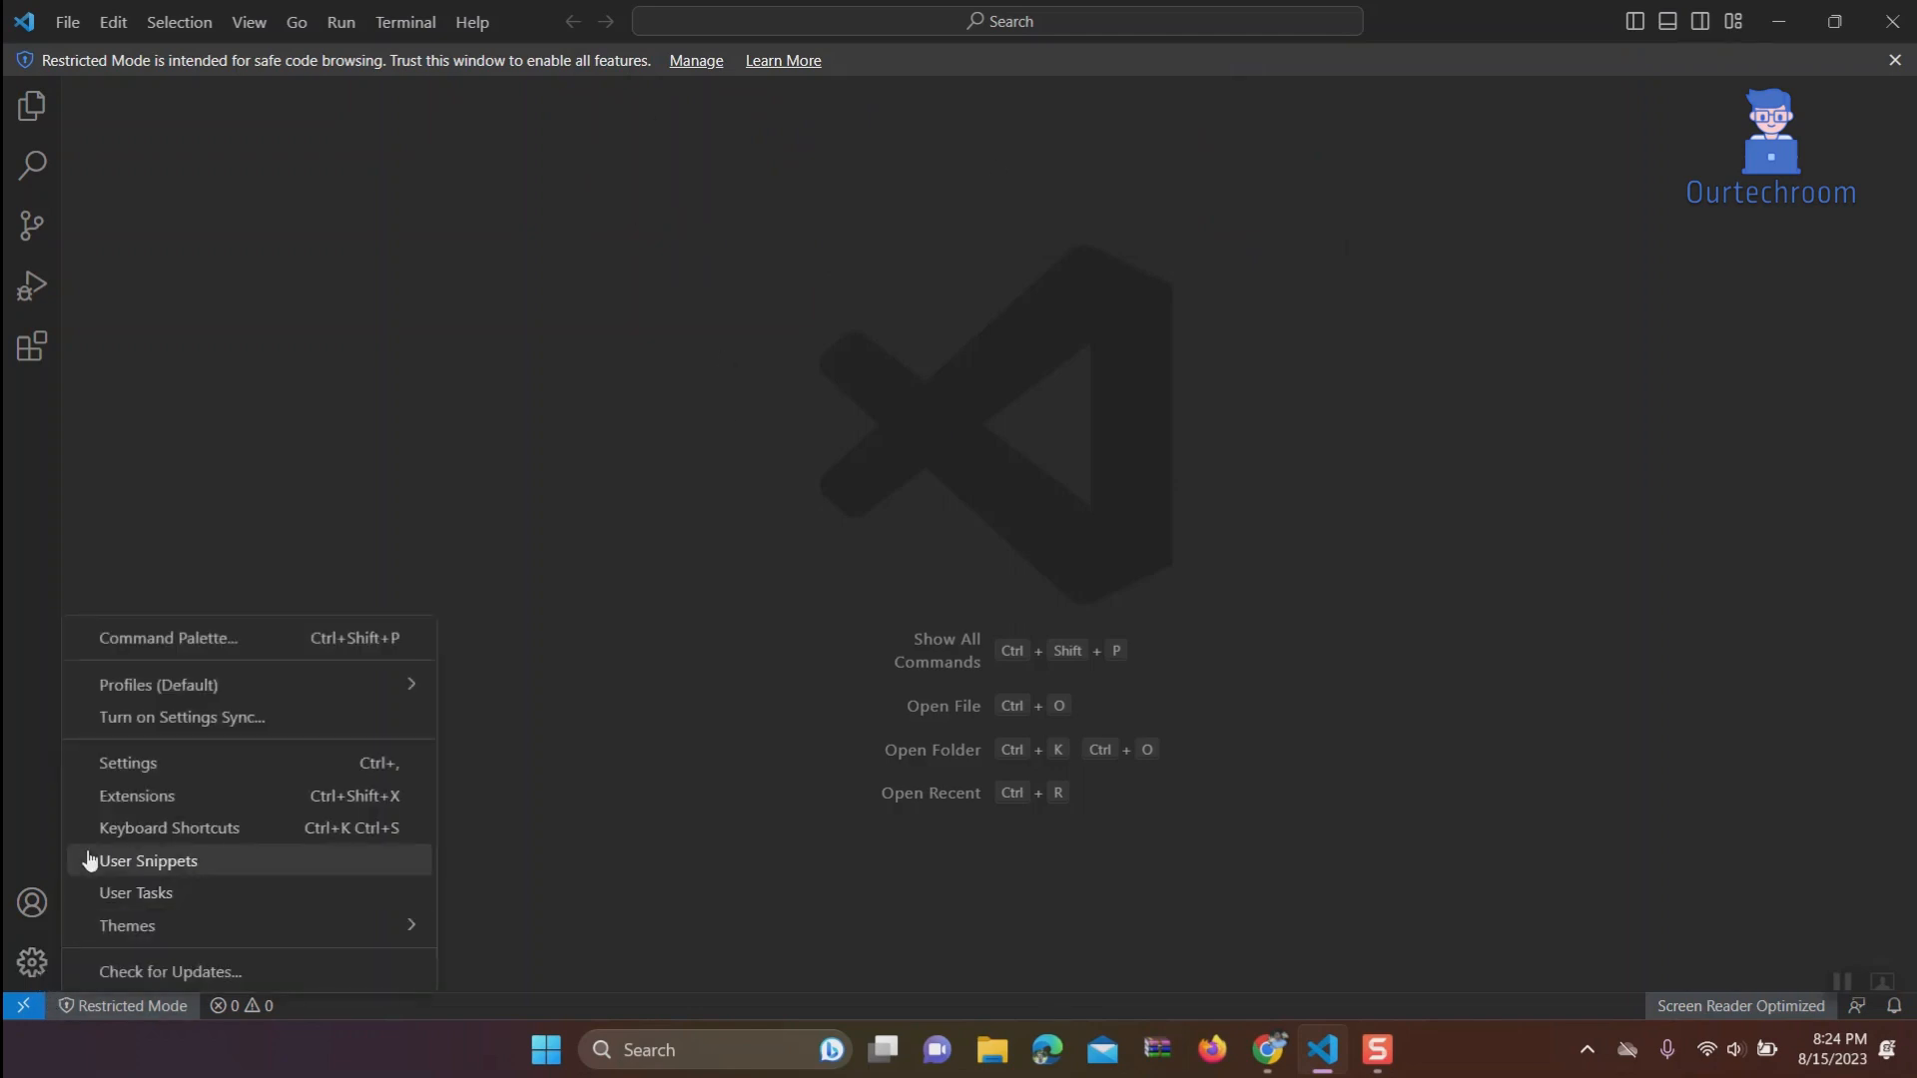
pyautogui.click(127, 761)
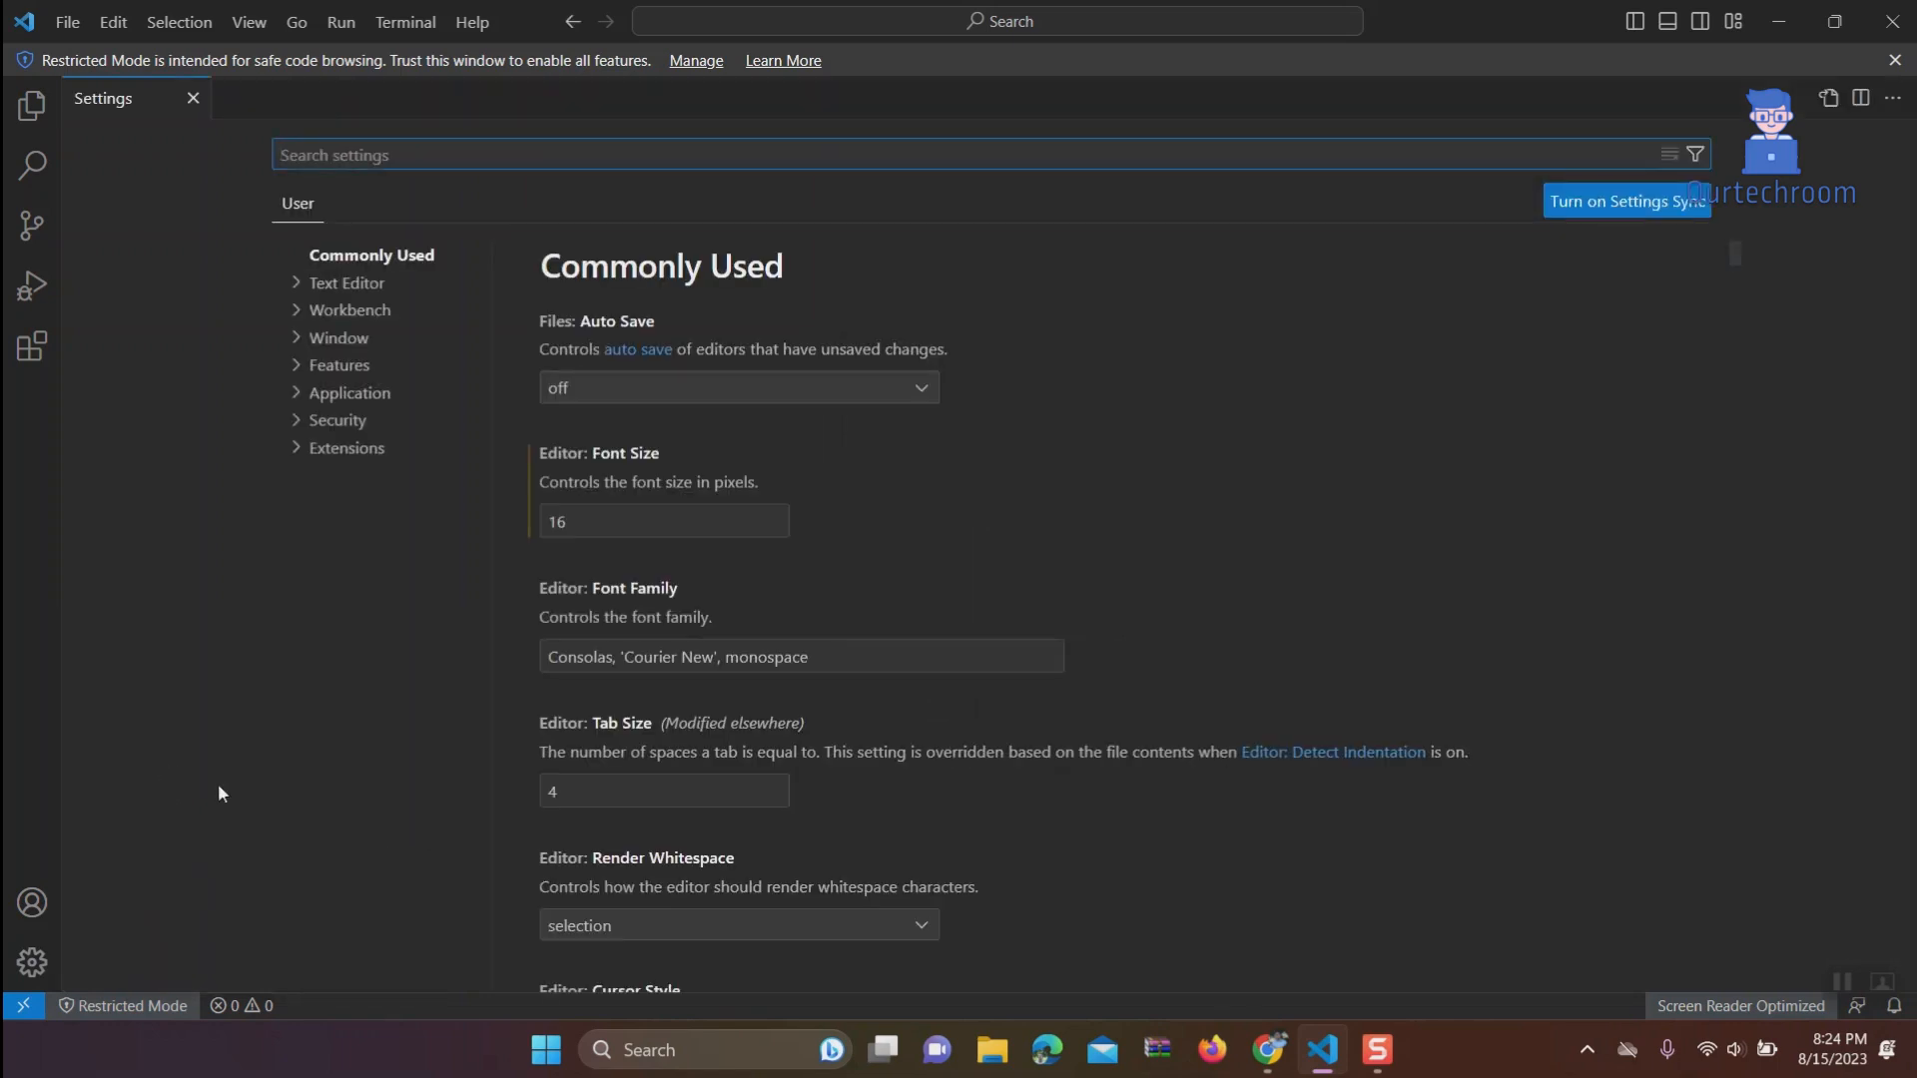
# Uncheck the Command Center checkbox under the Window settings category
pyautogui.click(342, 337)
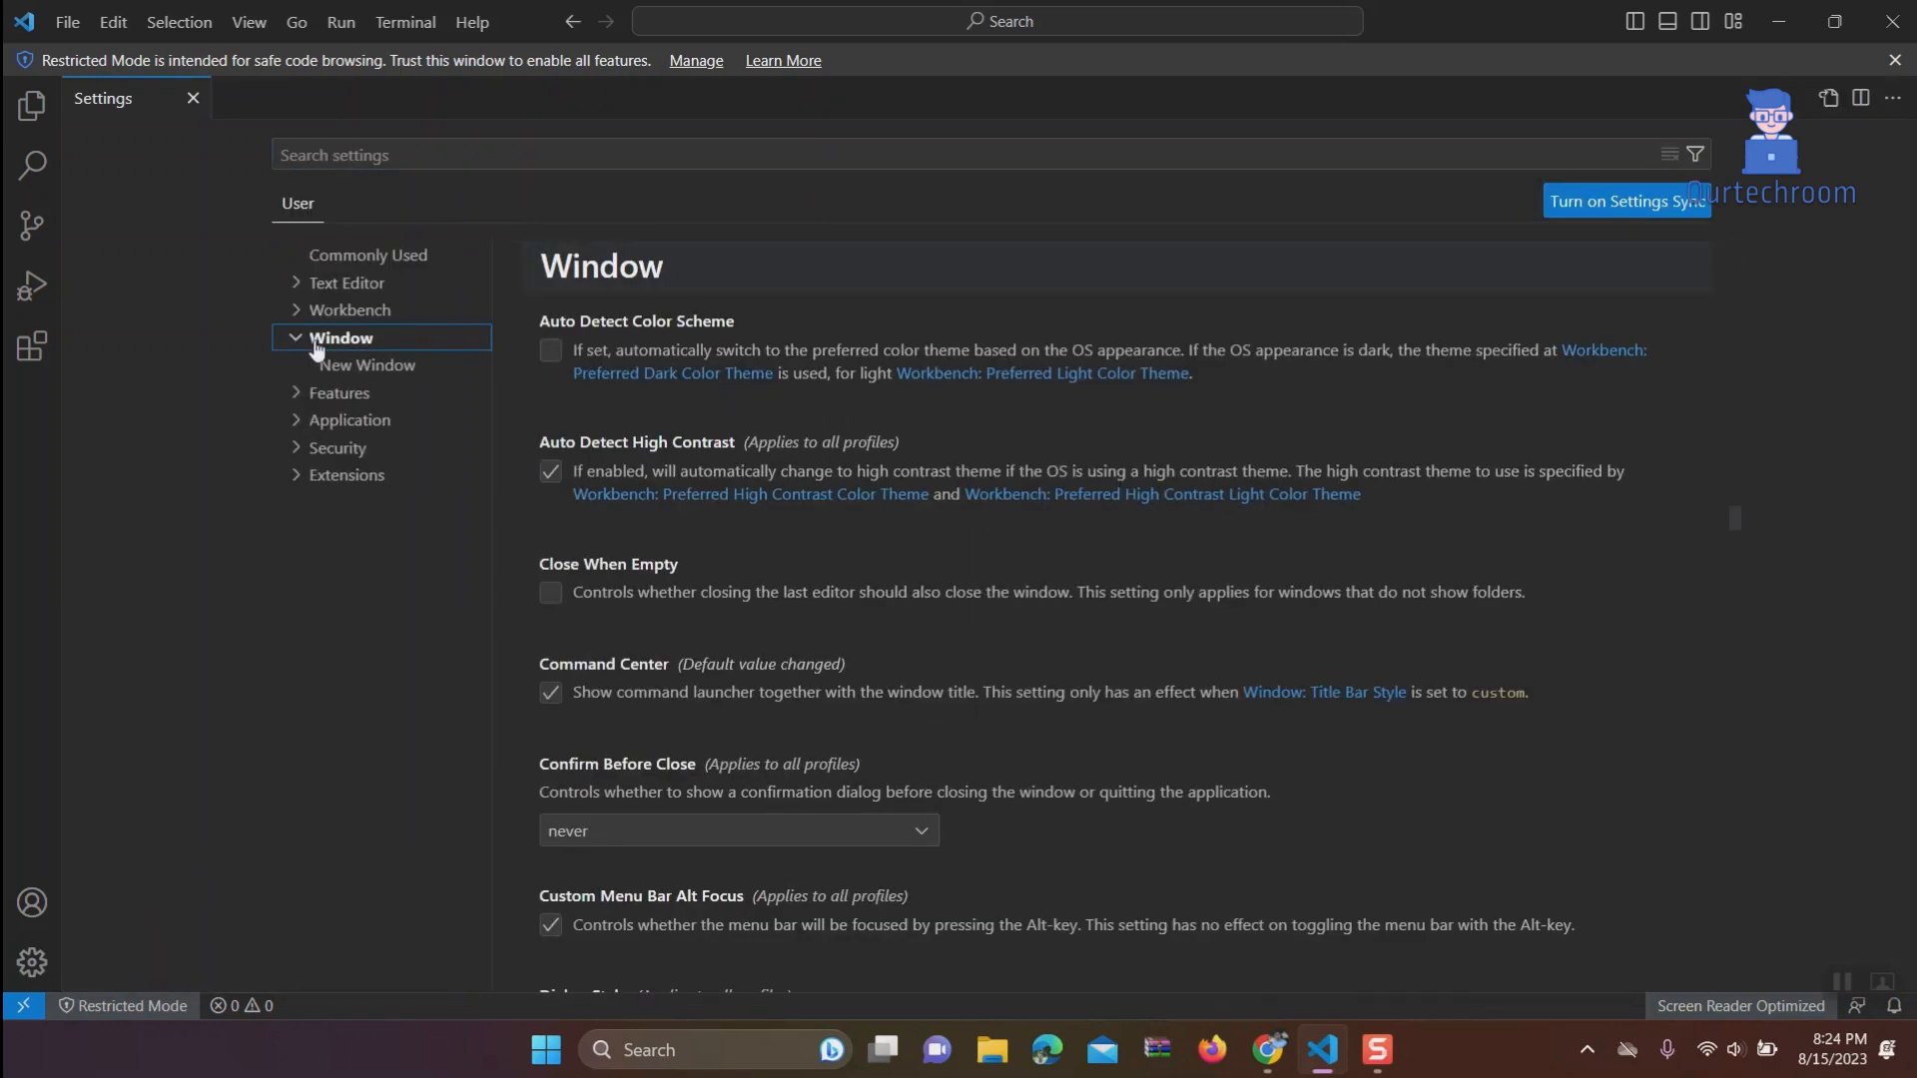
pyautogui.moveTo(639, 449)
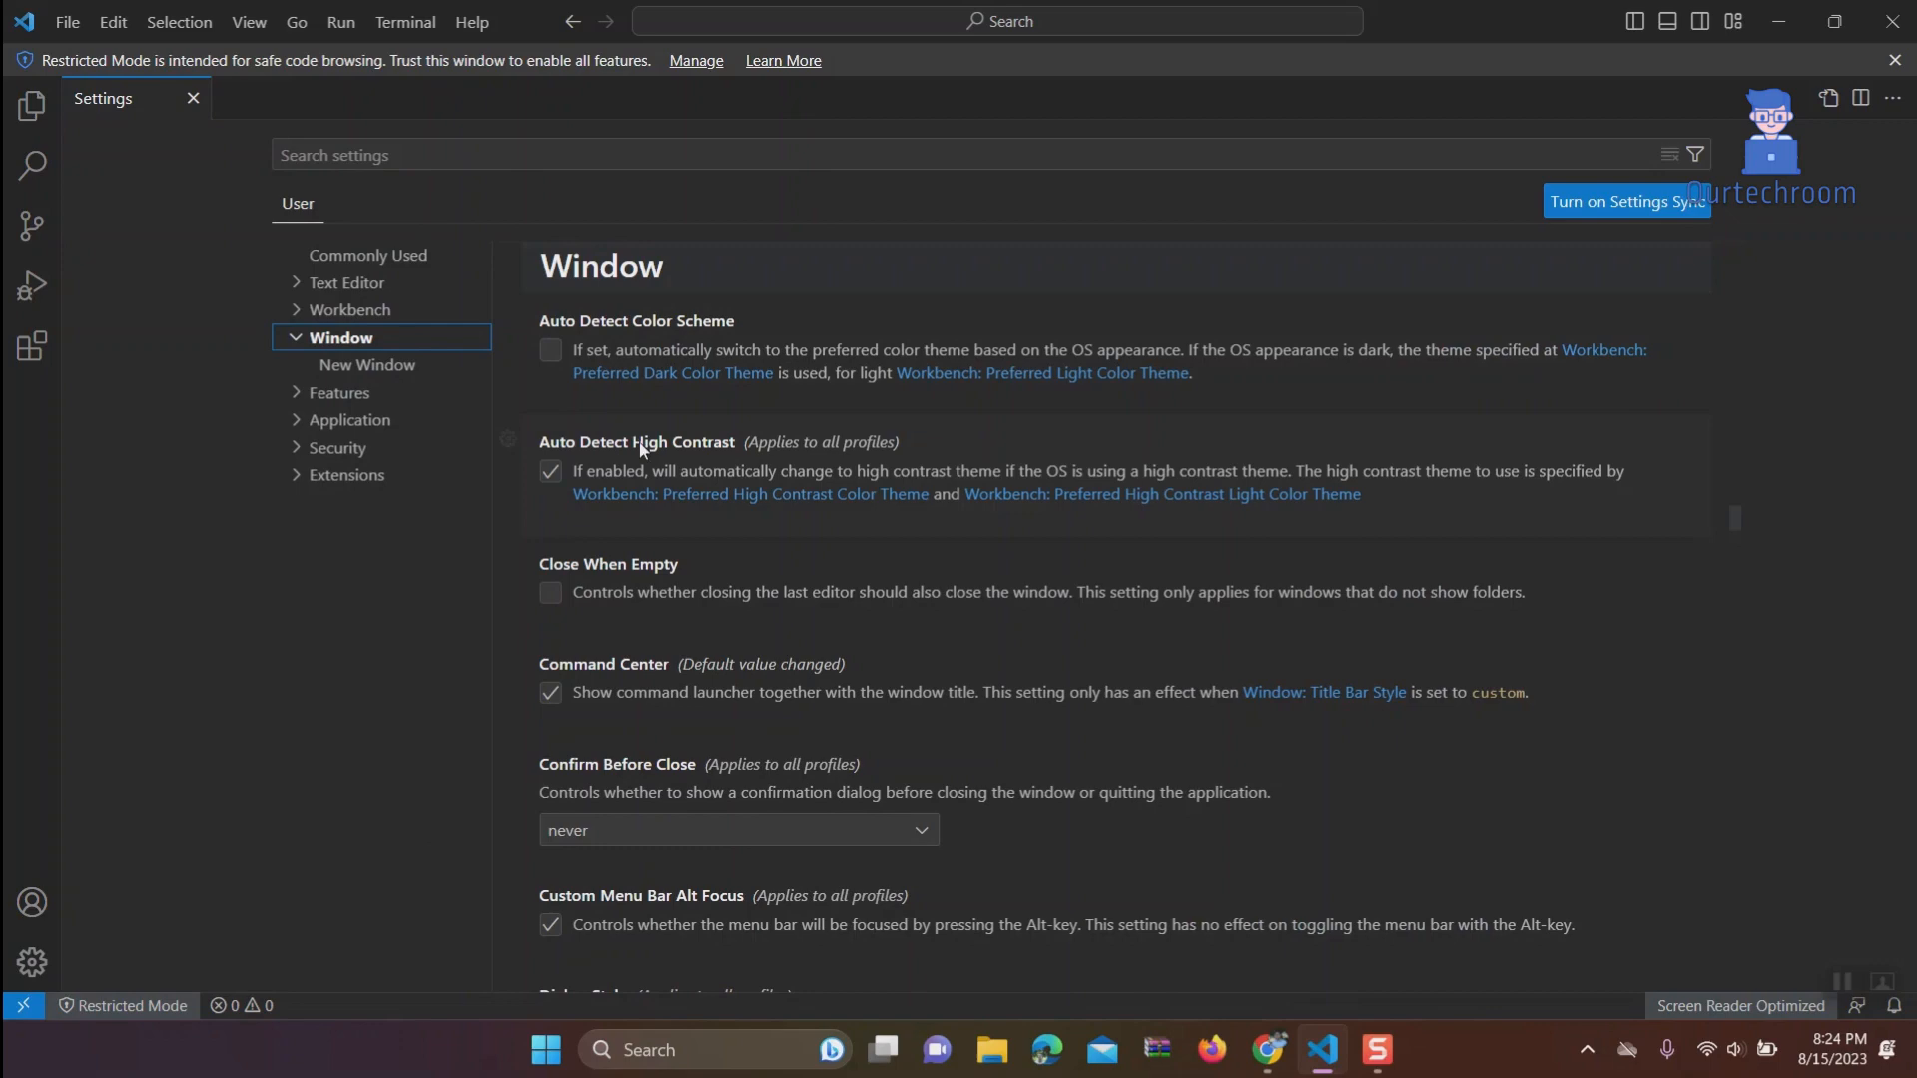
pyautogui.scroll(-3)
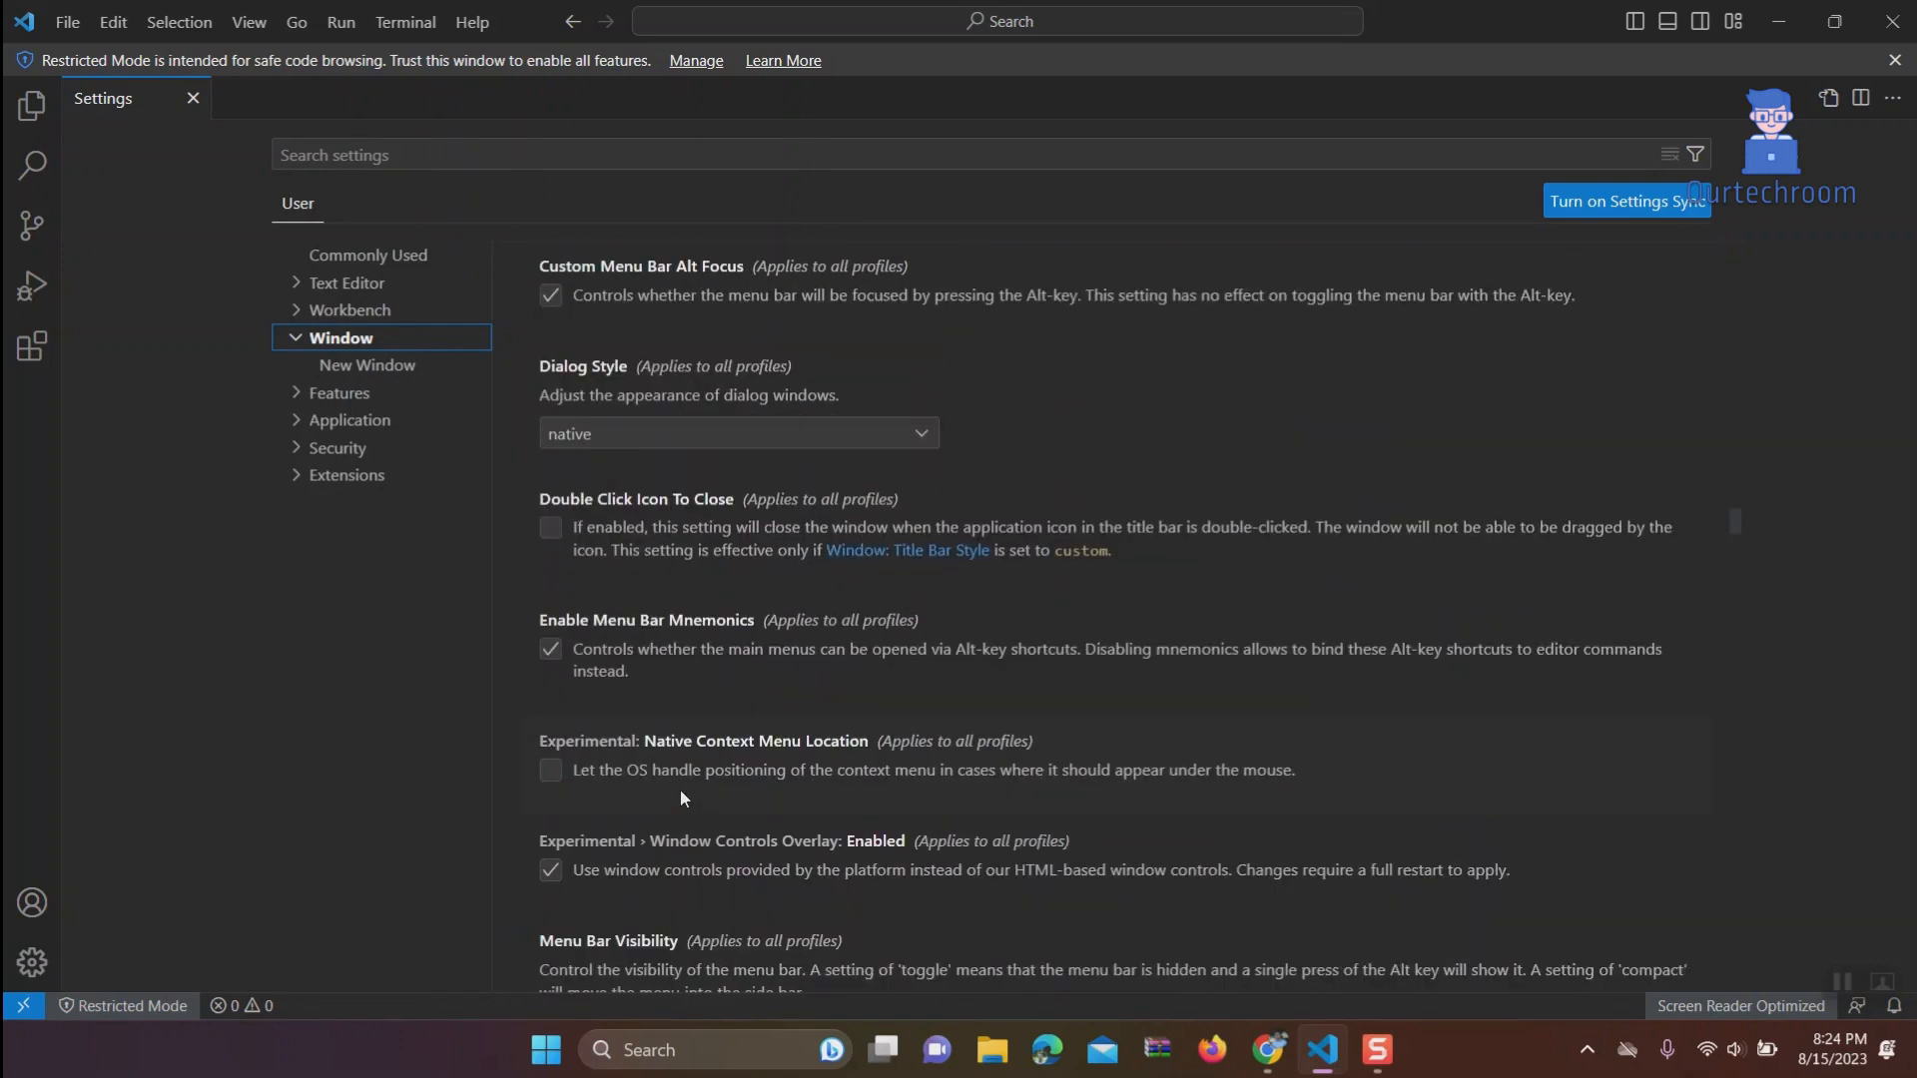
pyautogui.scroll(3)
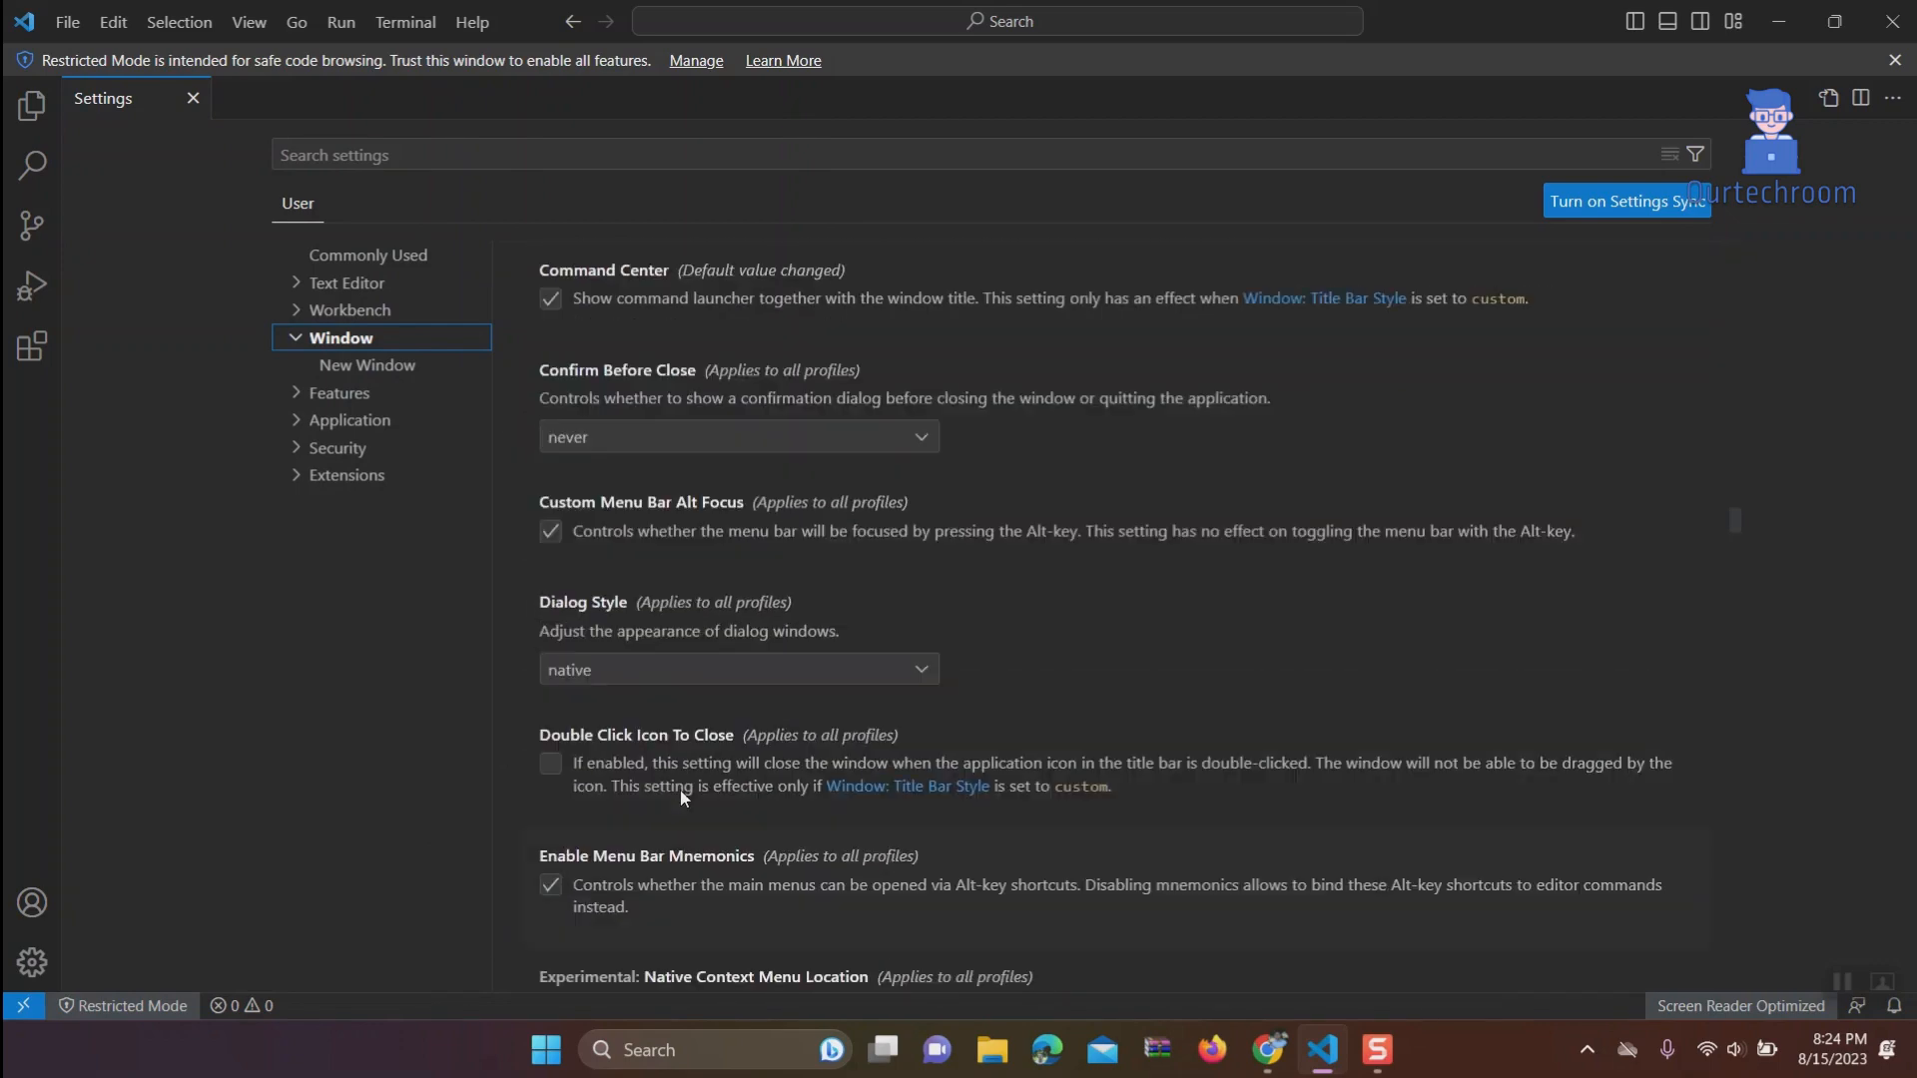
pyautogui.scroll(3)
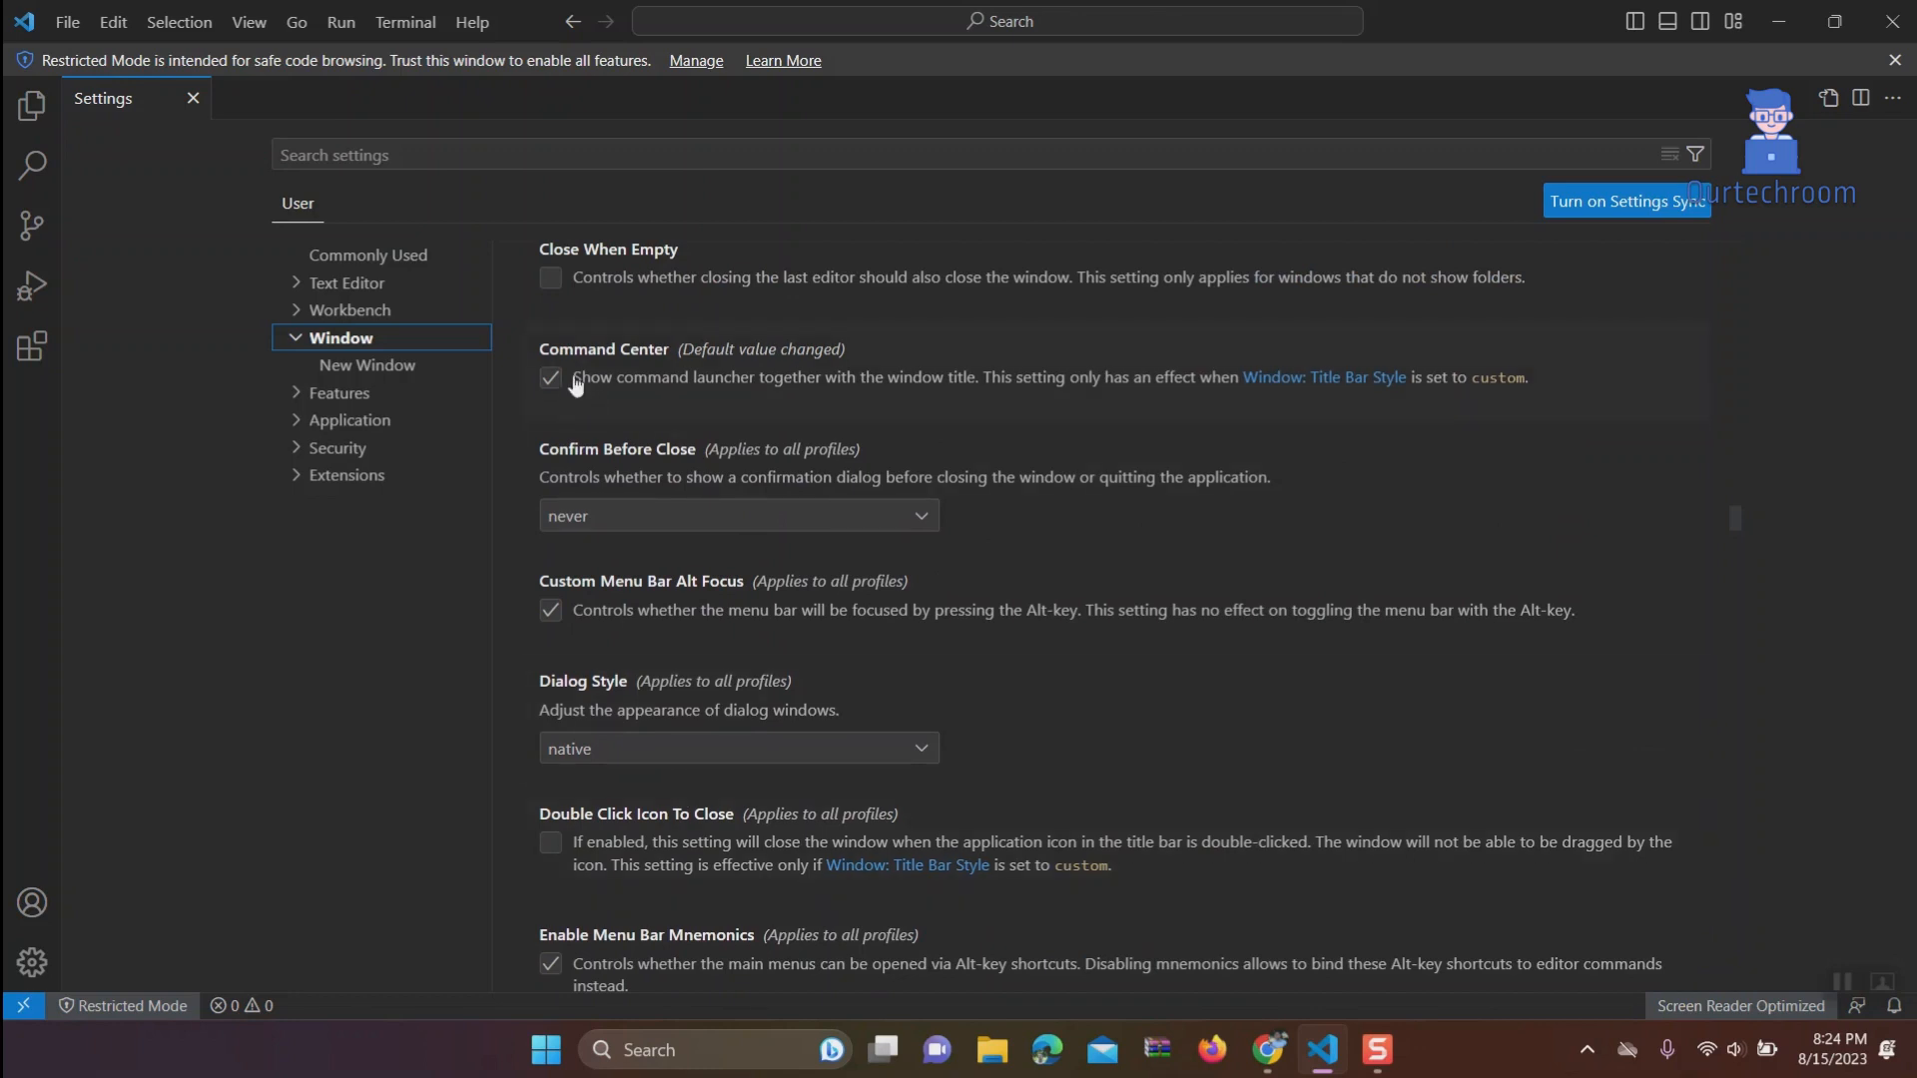
pyautogui.moveTo(767, 401)
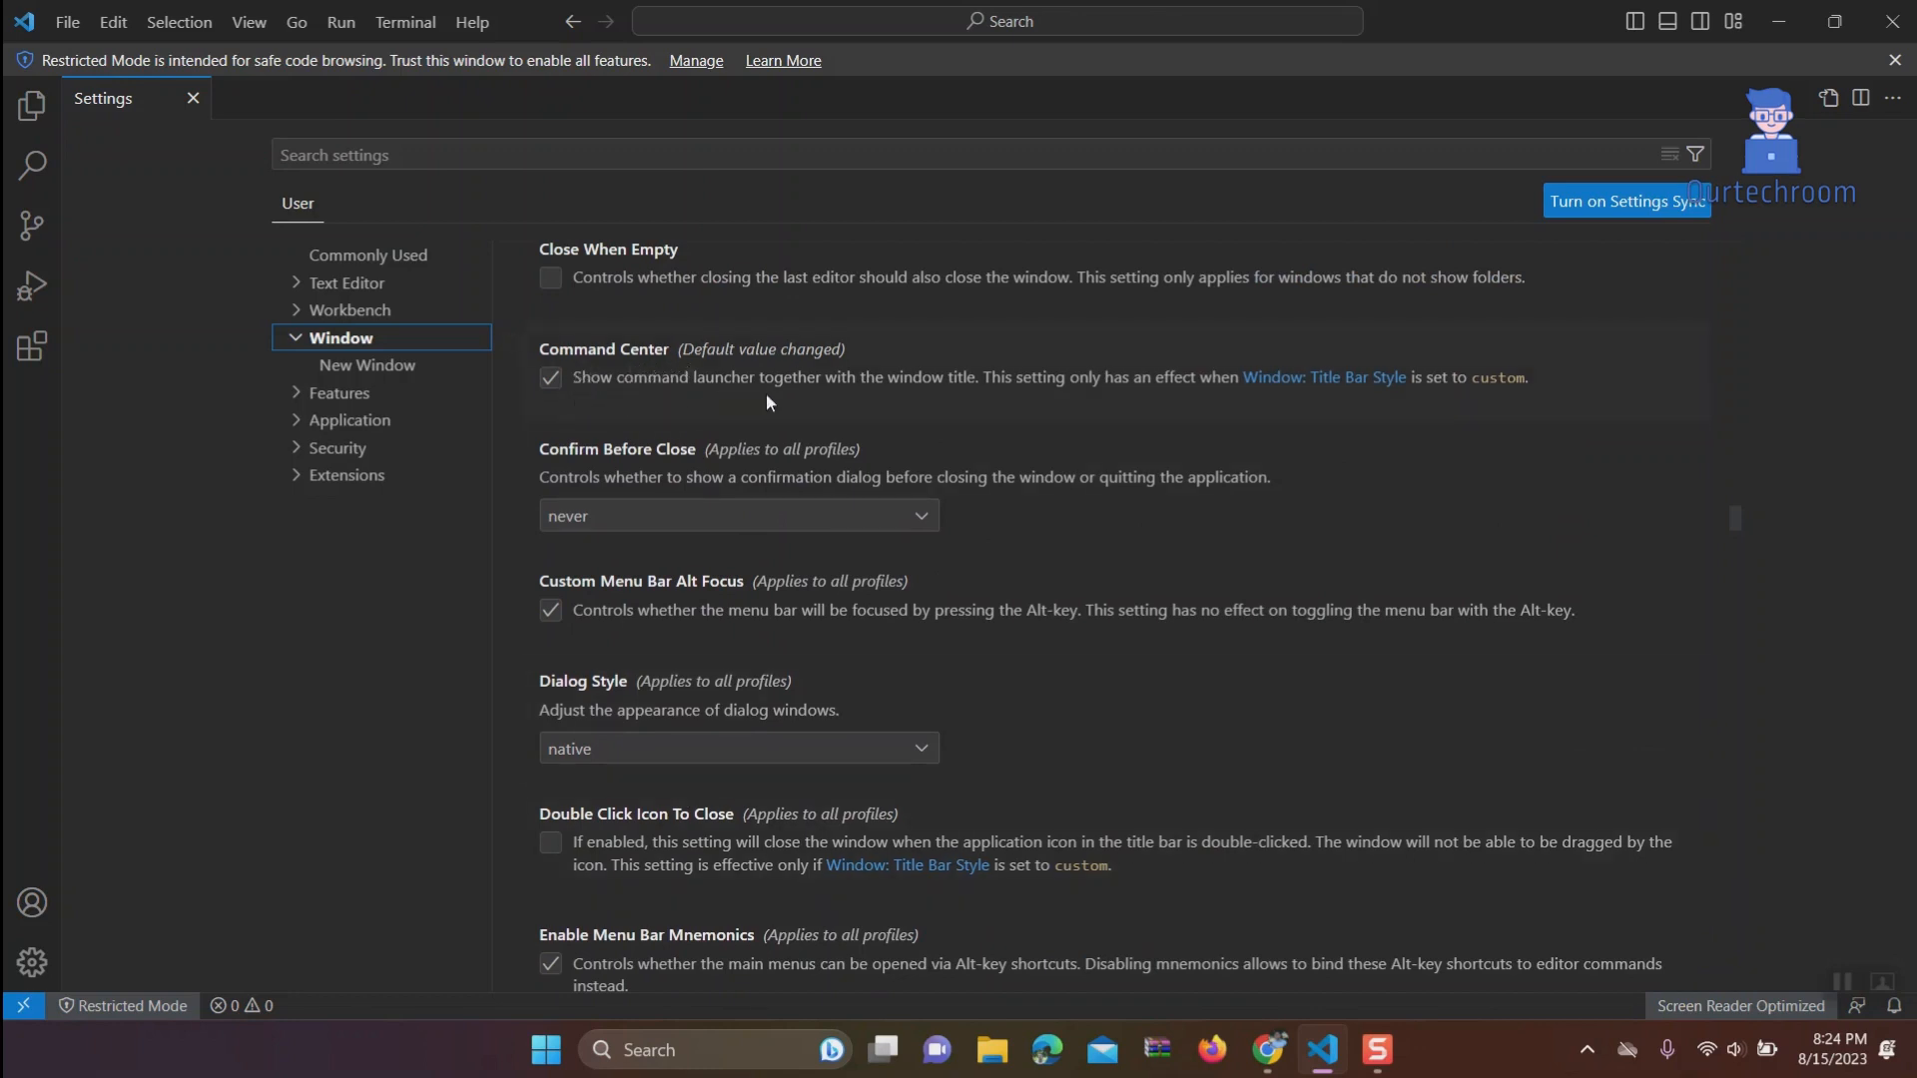
pyautogui.moveTo(1172, 397)
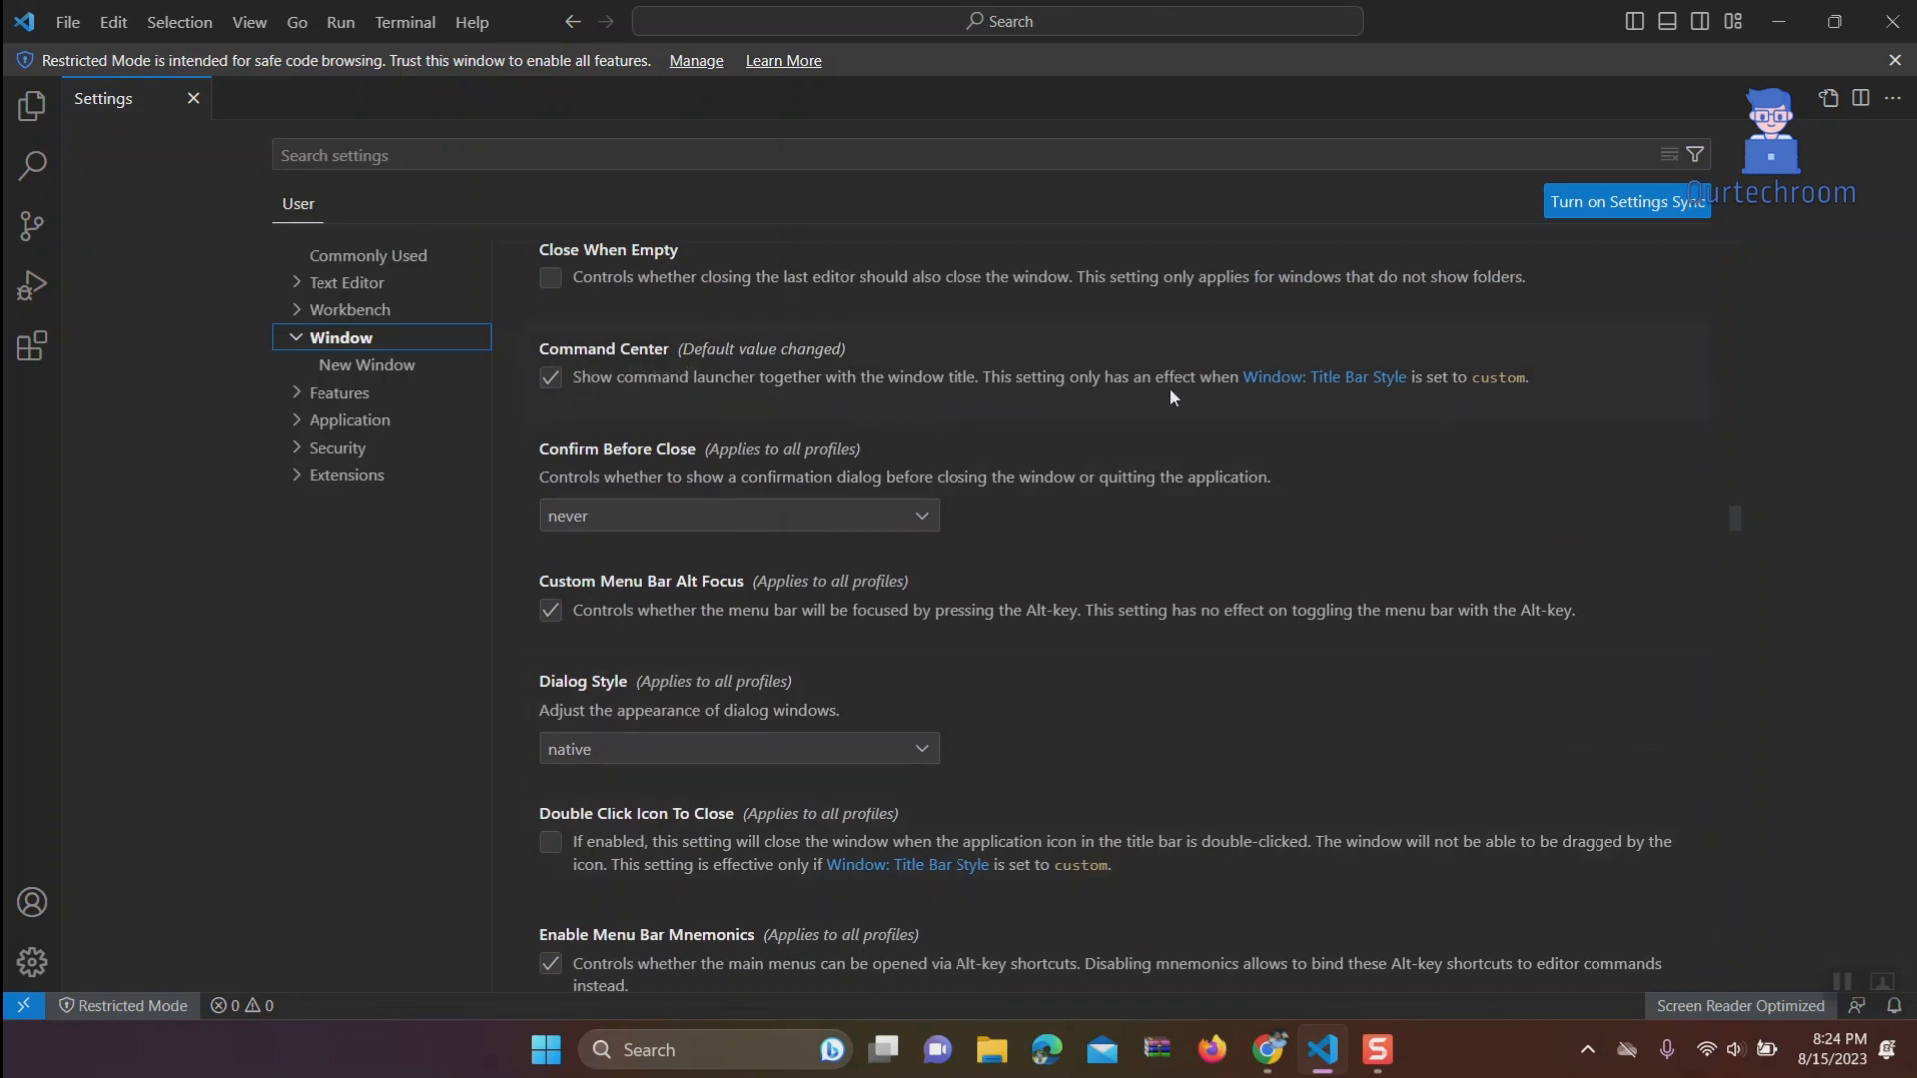
pyautogui.moveTo(515, 407)
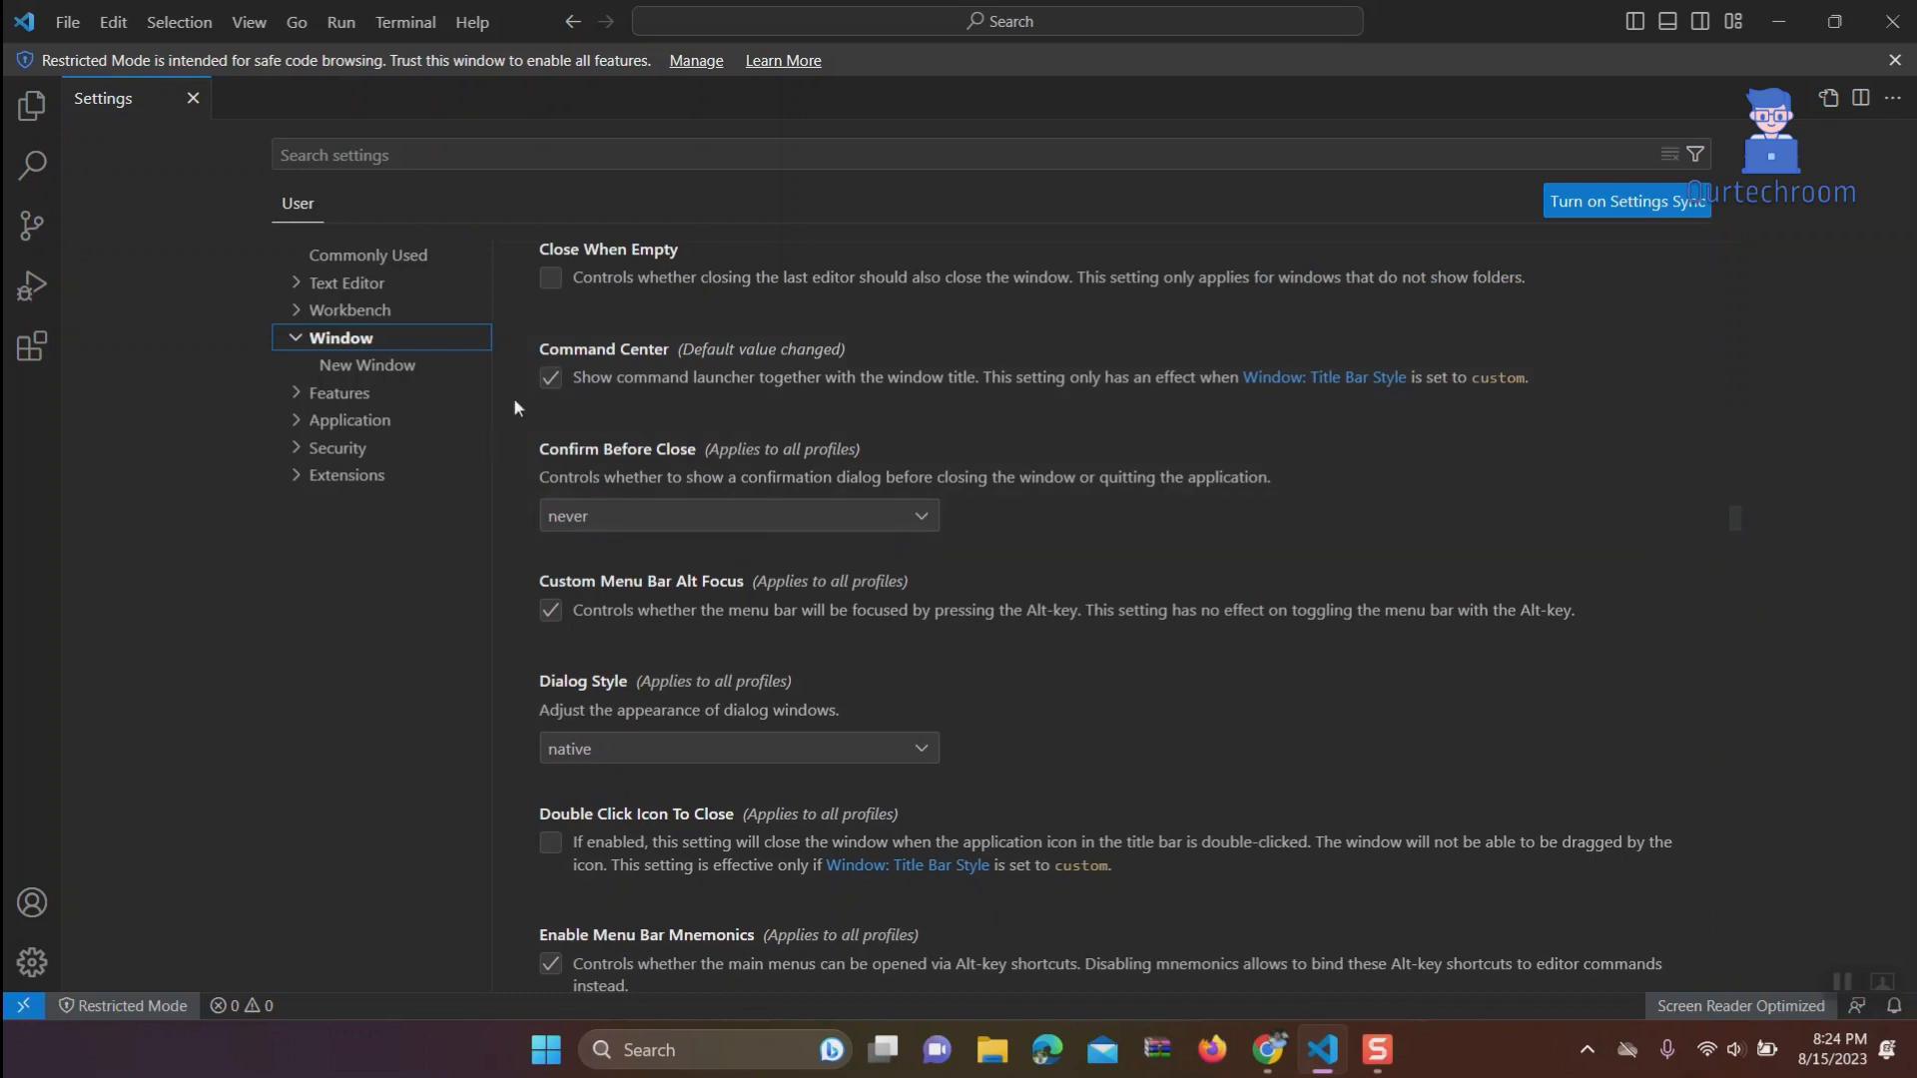
pyautogui.click(551, 377)
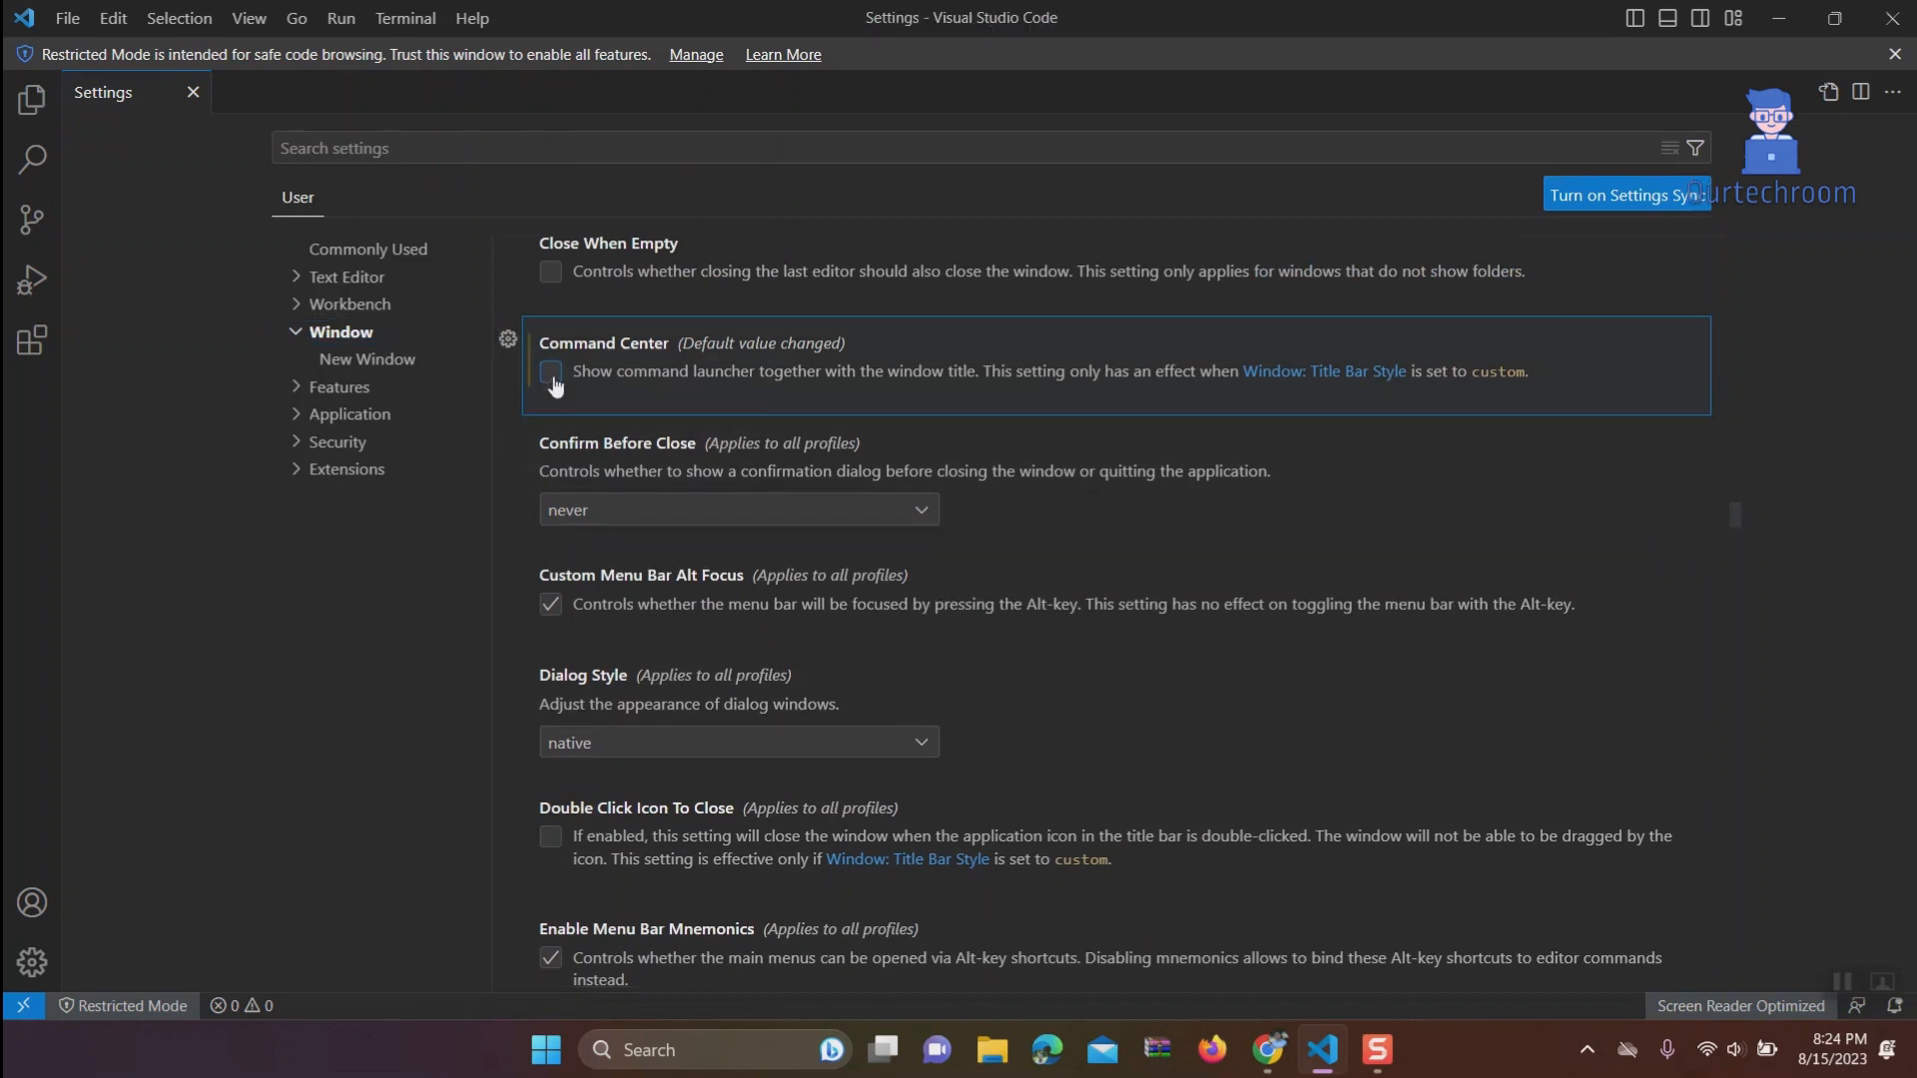
pyautogui.click(551, 372)
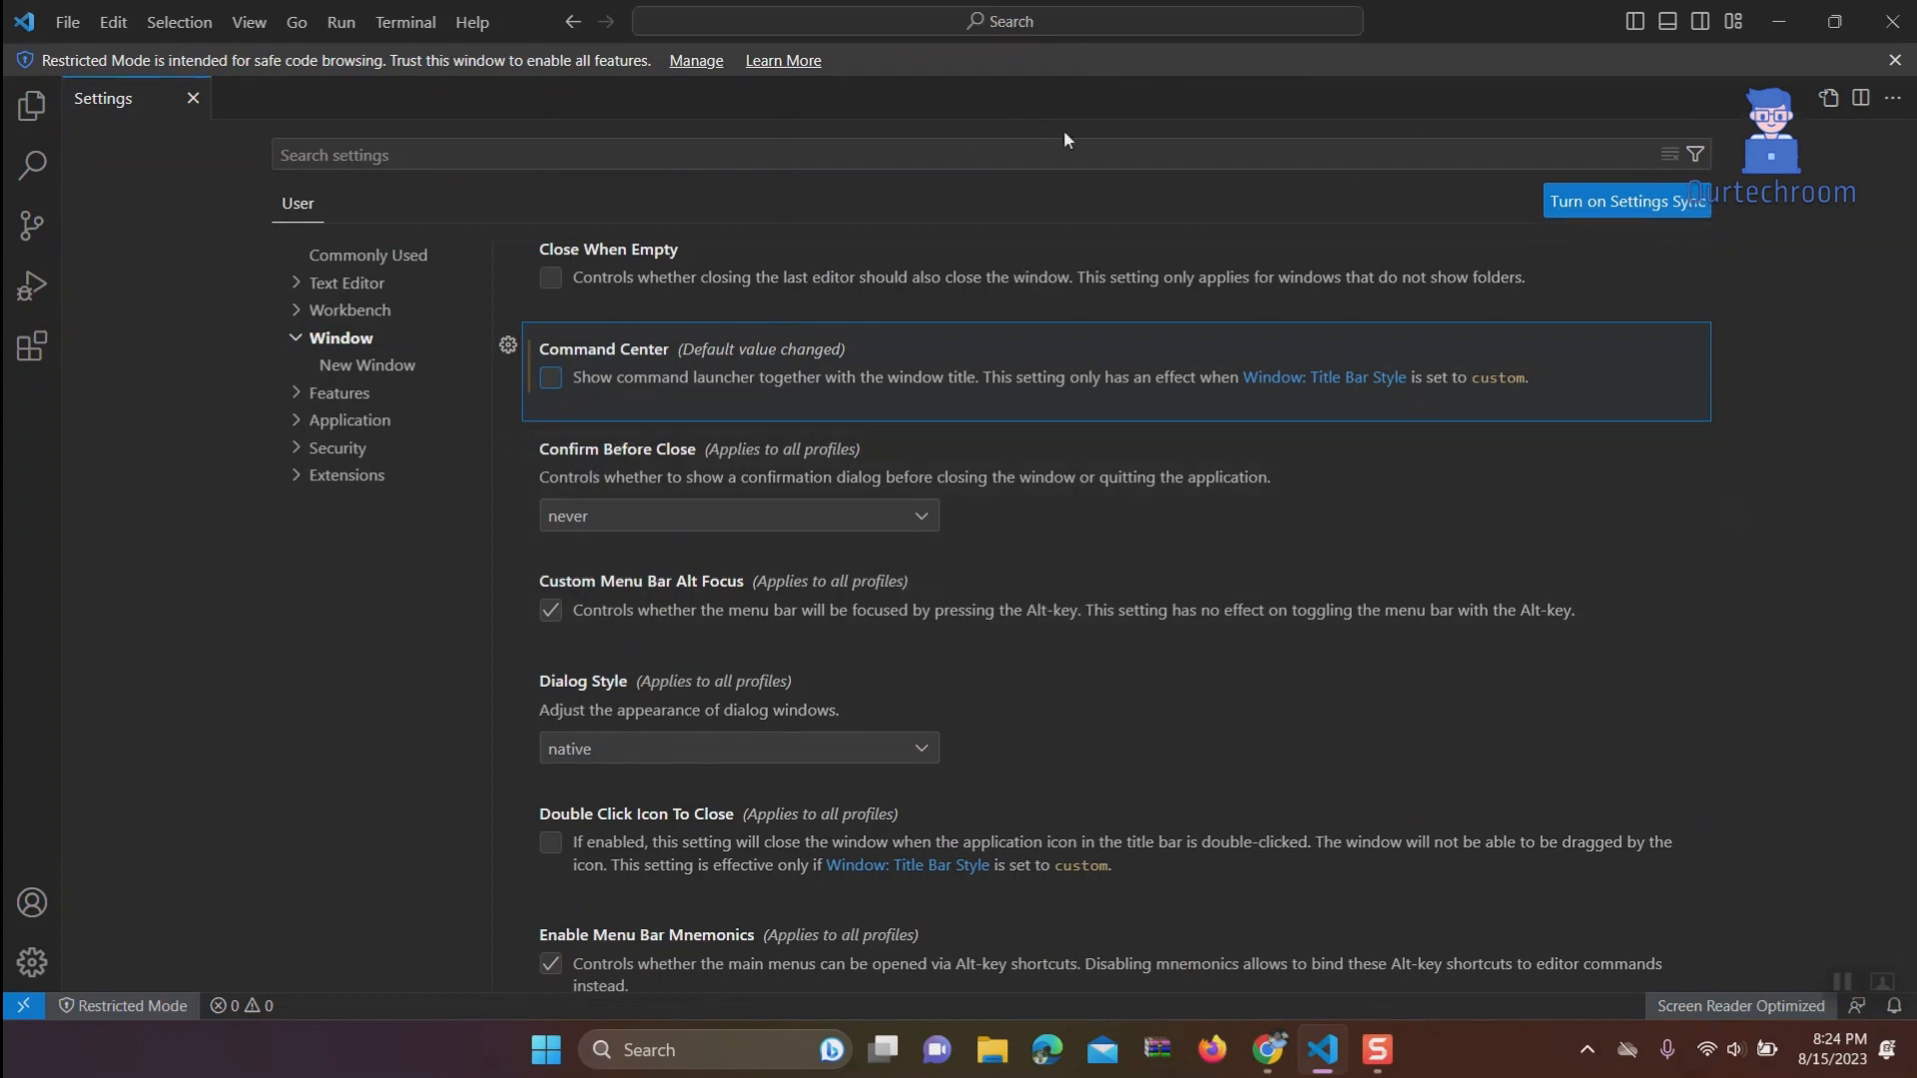
pyautogui.moveTo(1150, 36)
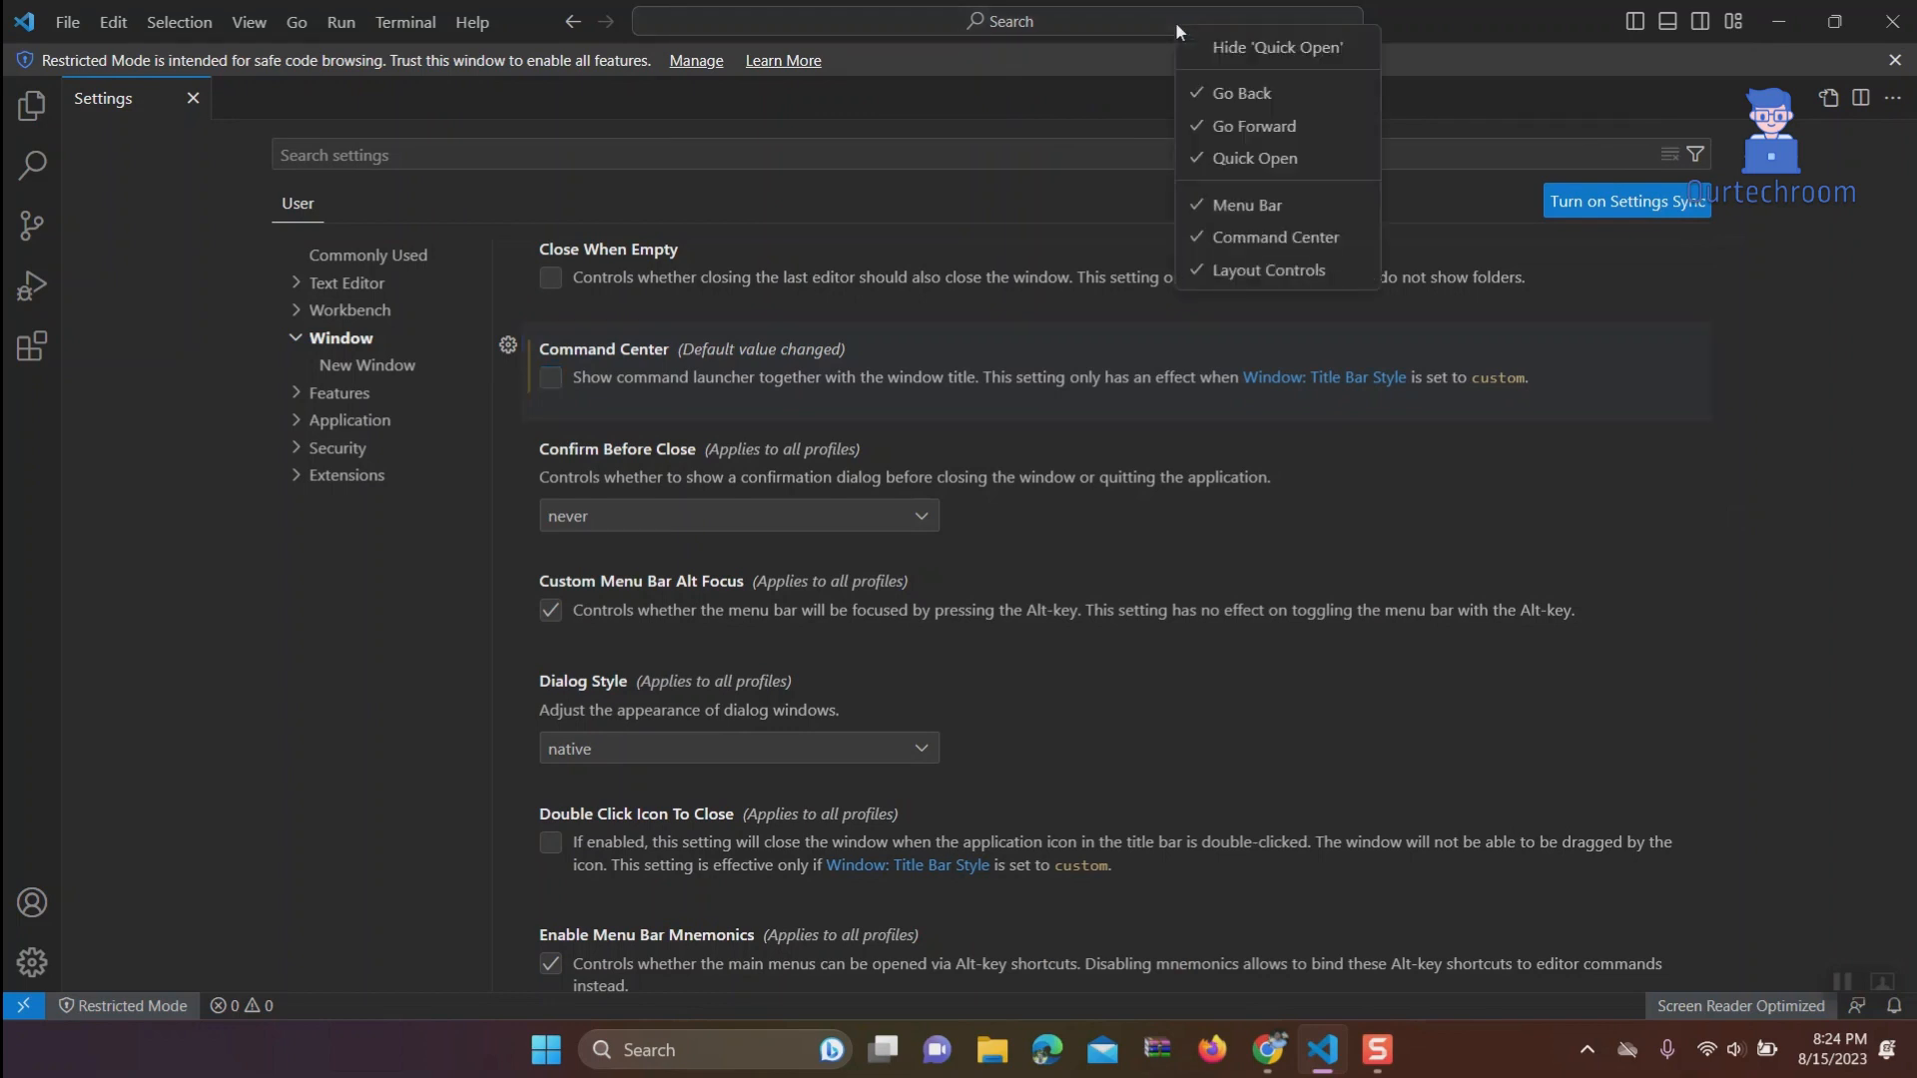
pyautogui.moveTo(1276, 238)
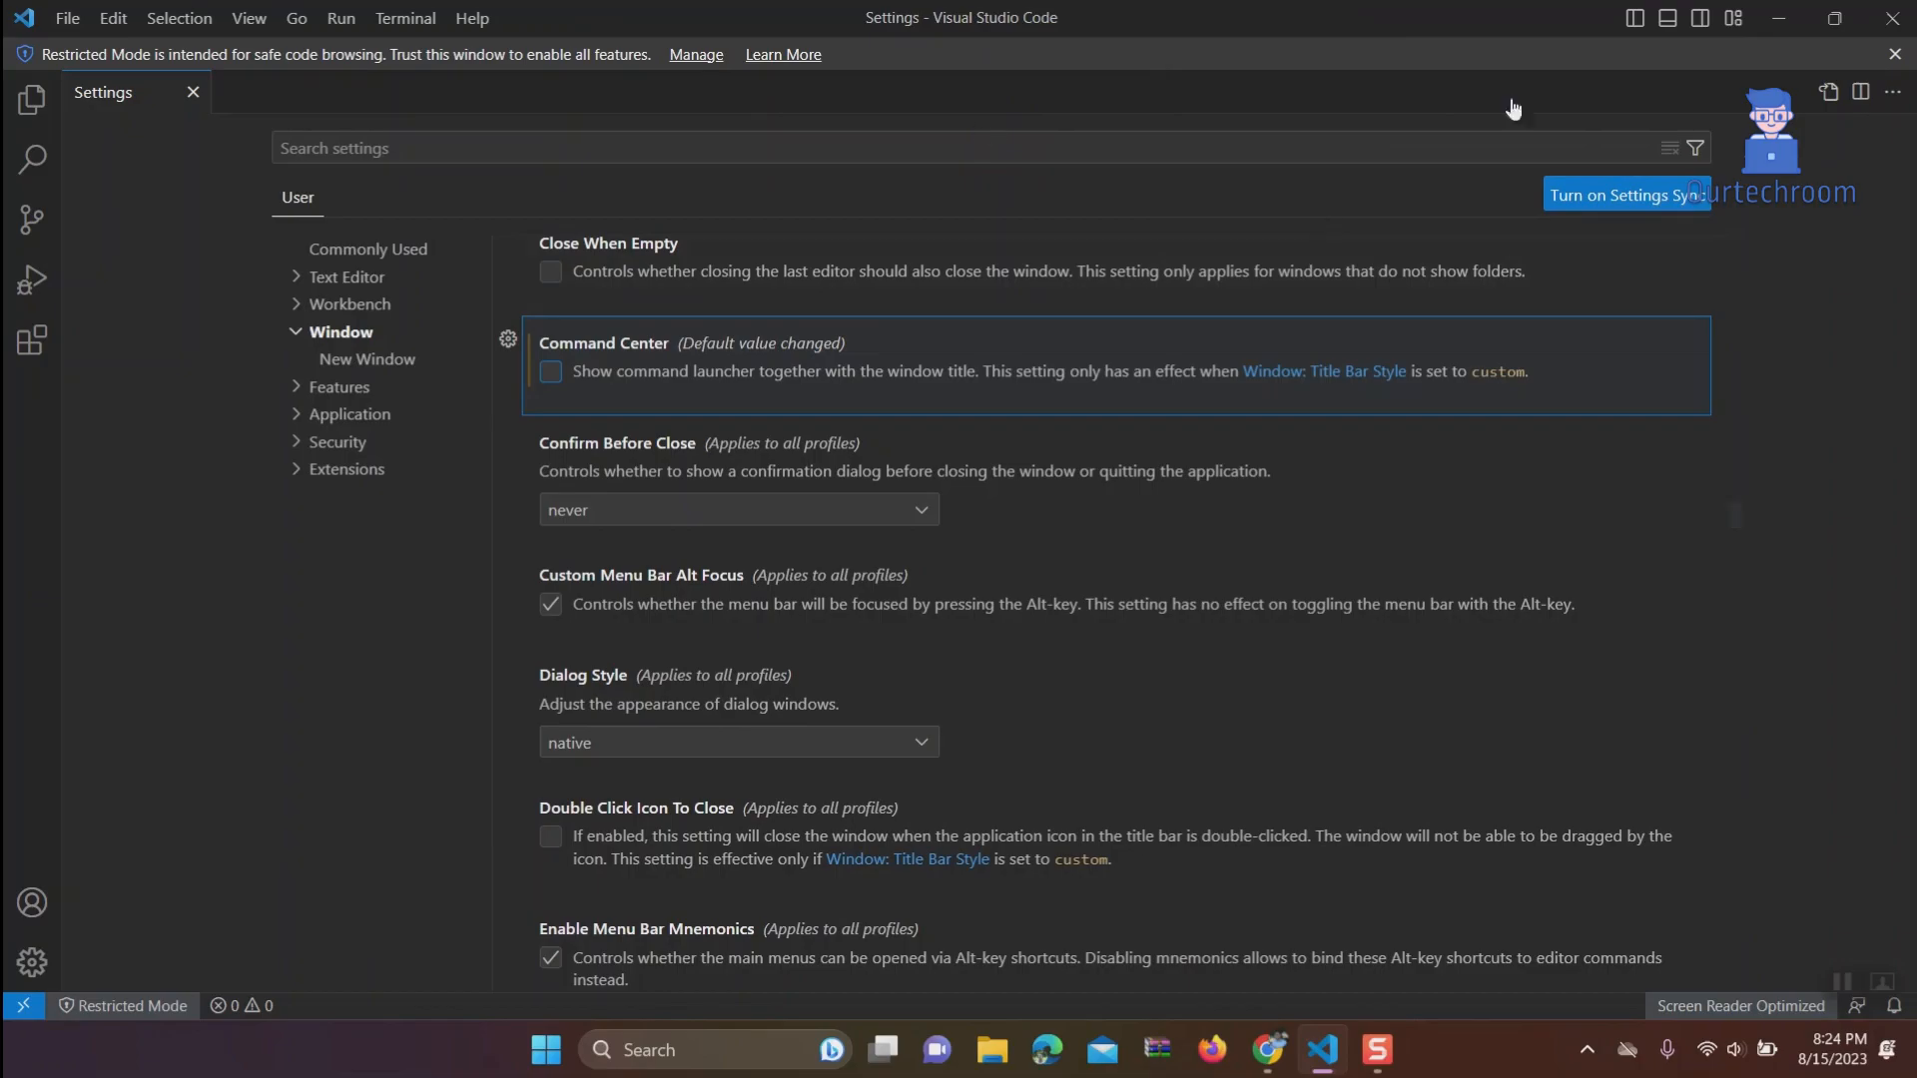
# Untick Command Center so the search bar leaves the title bar
pyautogui.click(551, 377)
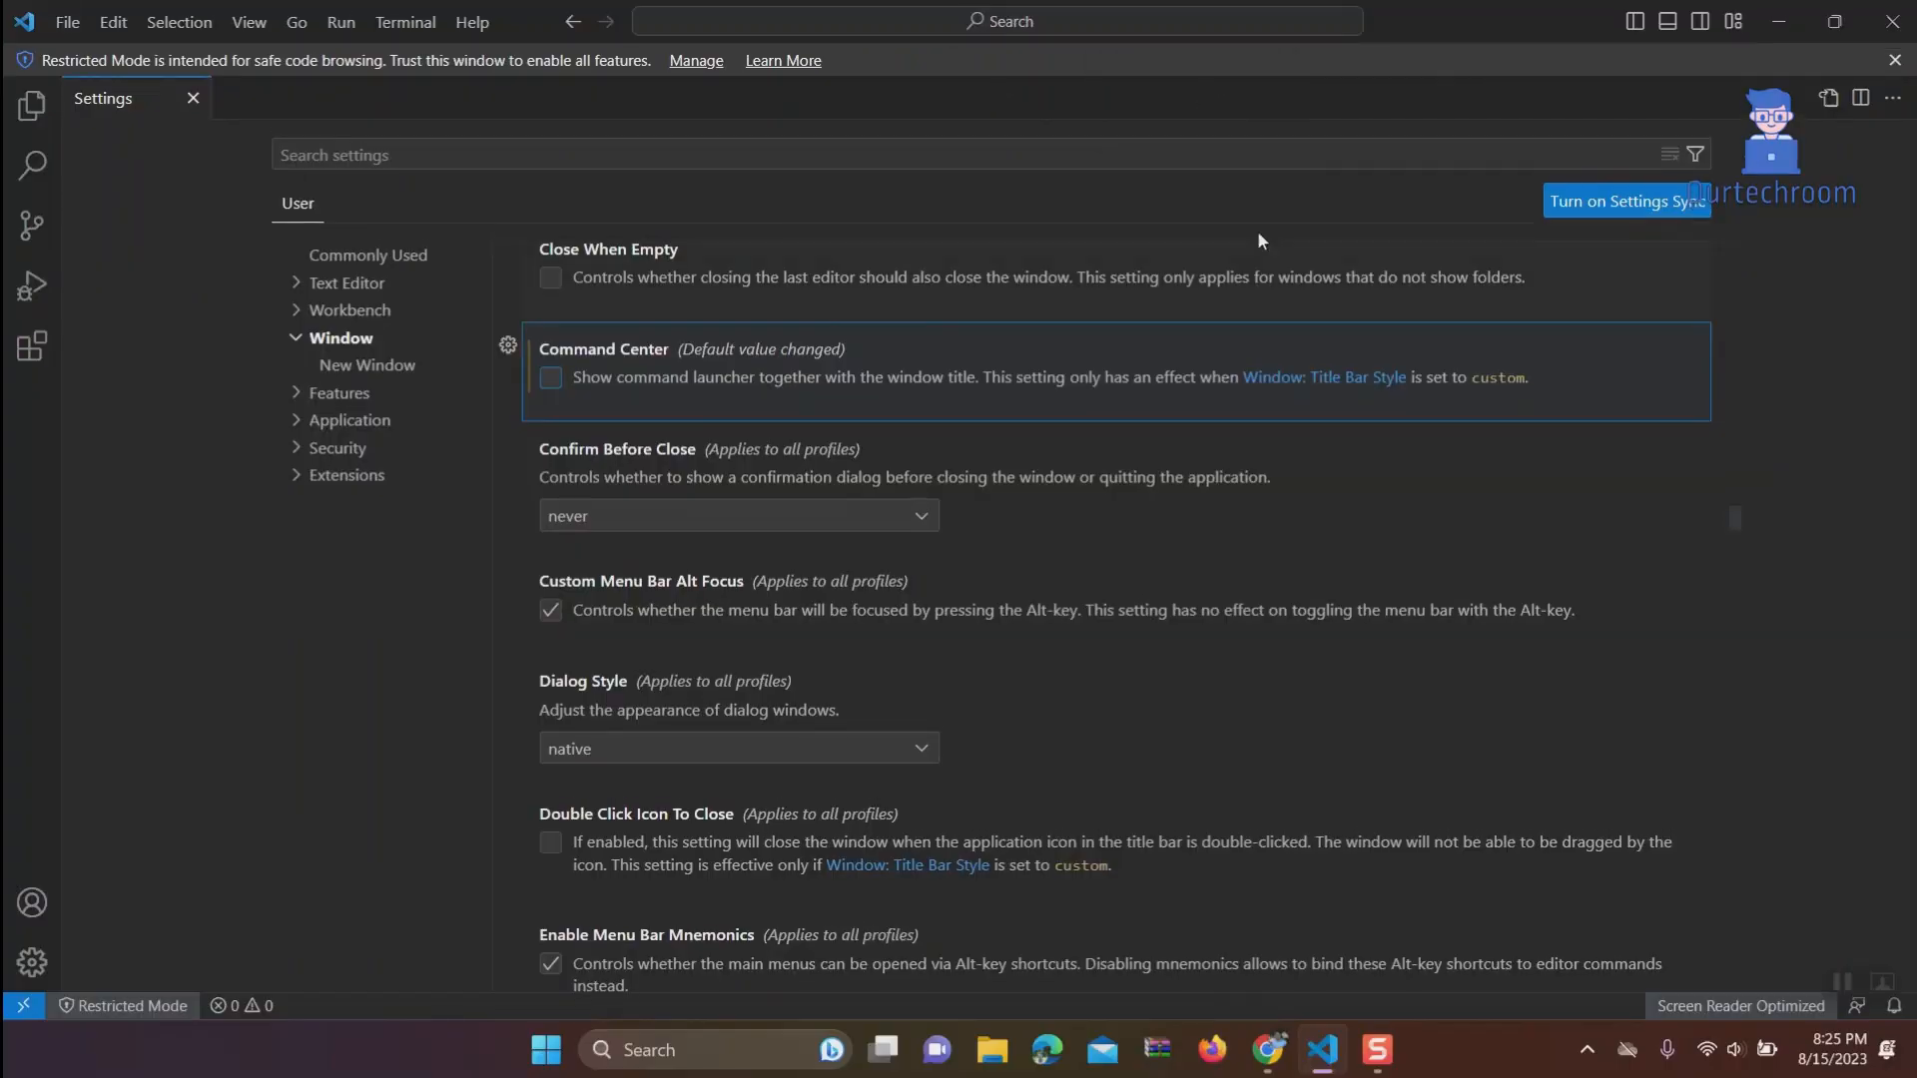